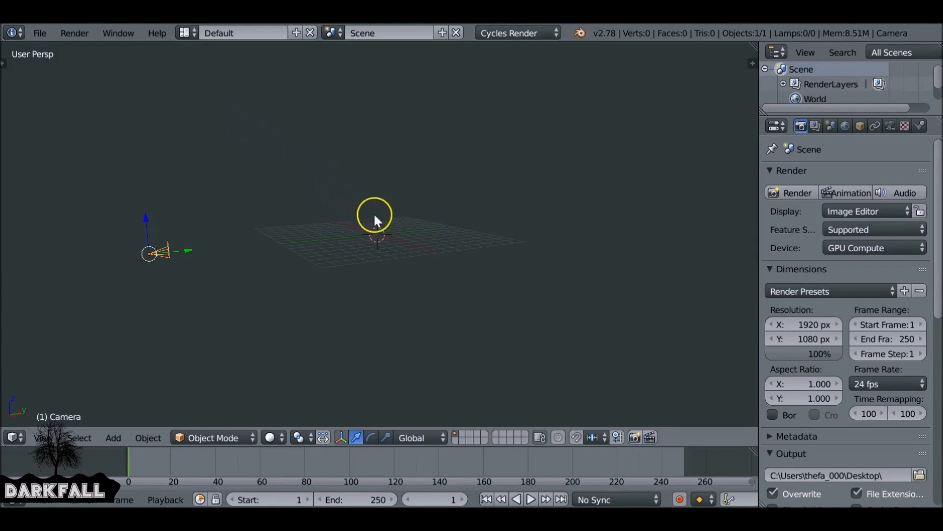
pyautogui.moveTo(439, 234)
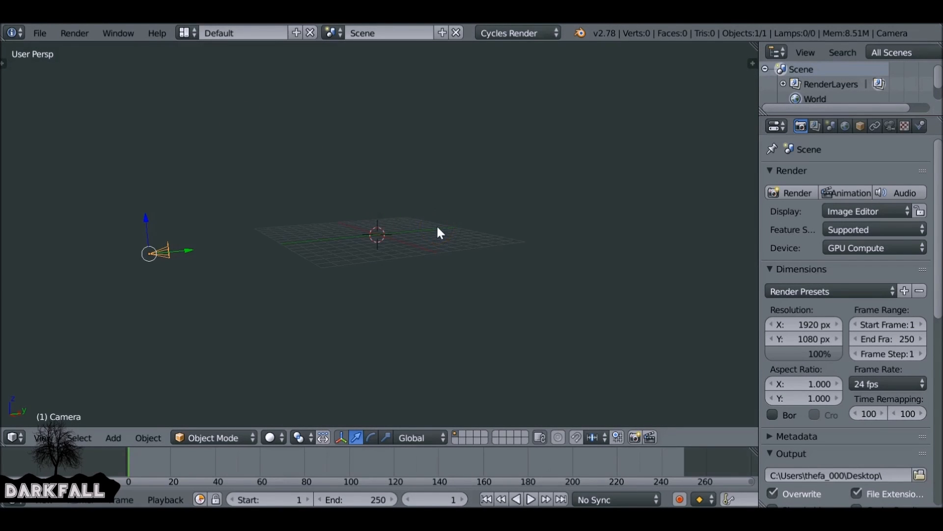
# - Switch the screen layout to VSE-Video Editing
pyautogui.click(406, 234)
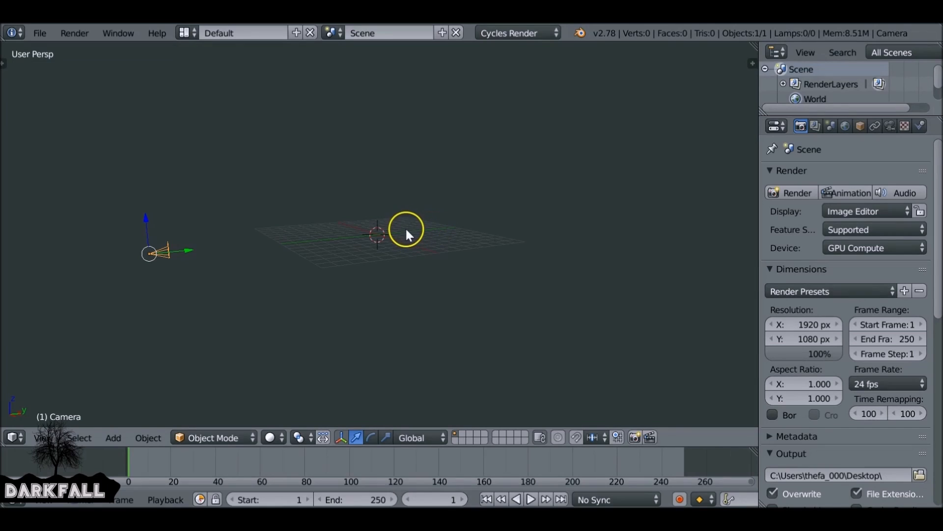
pyautogui.moveTo(185, 32)
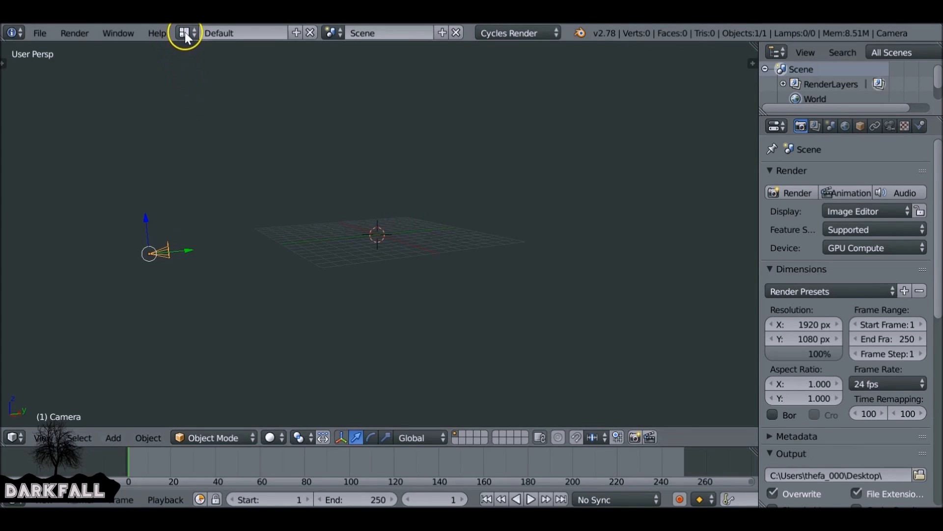
pyautogui.click(182, 32)
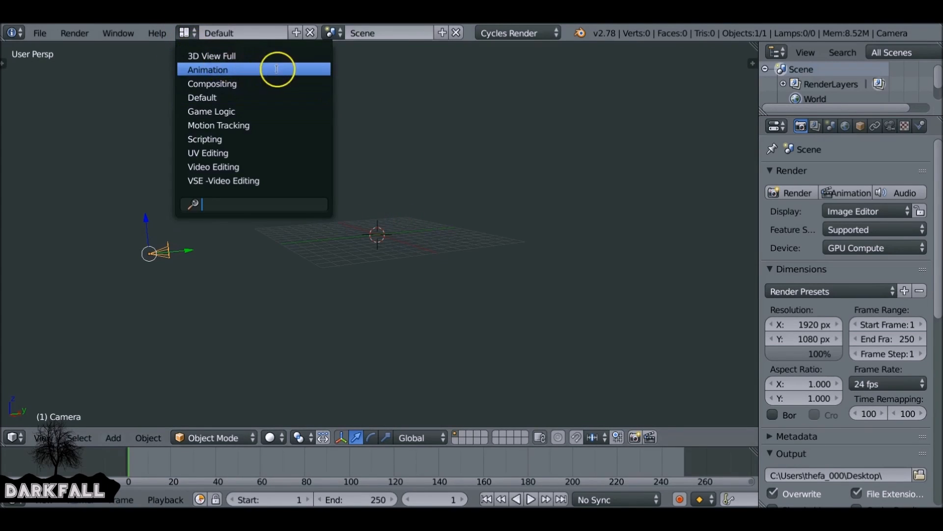
pyautogui.moveTo(278, 167)
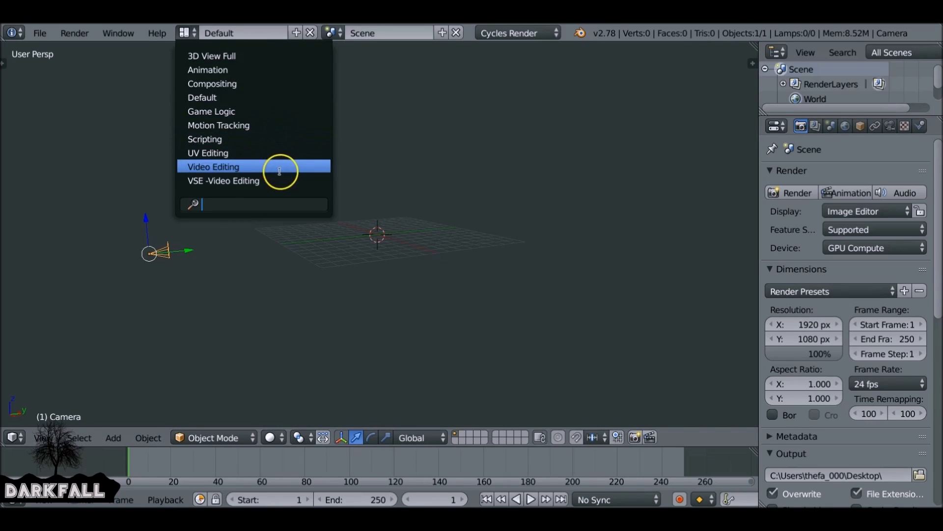
pyautogui.moveTo(252, 181)
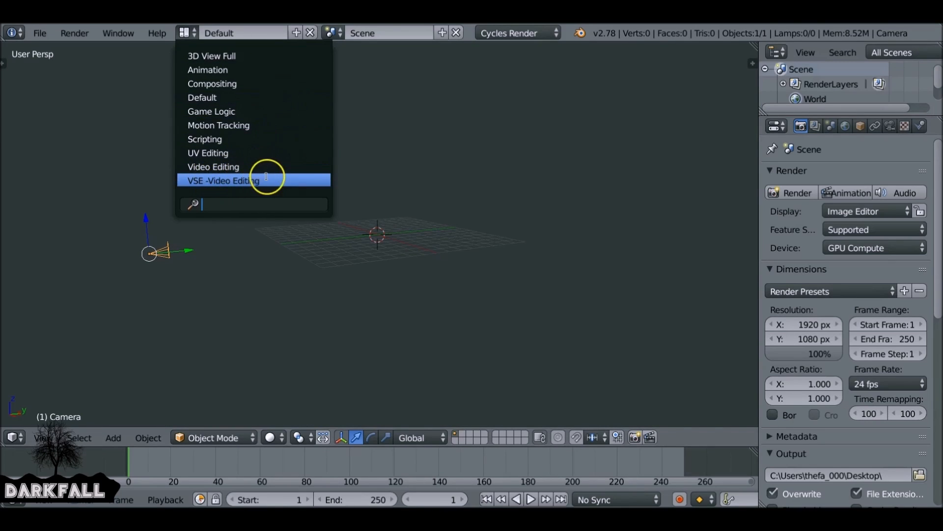
pyautogui.click(224, 180)
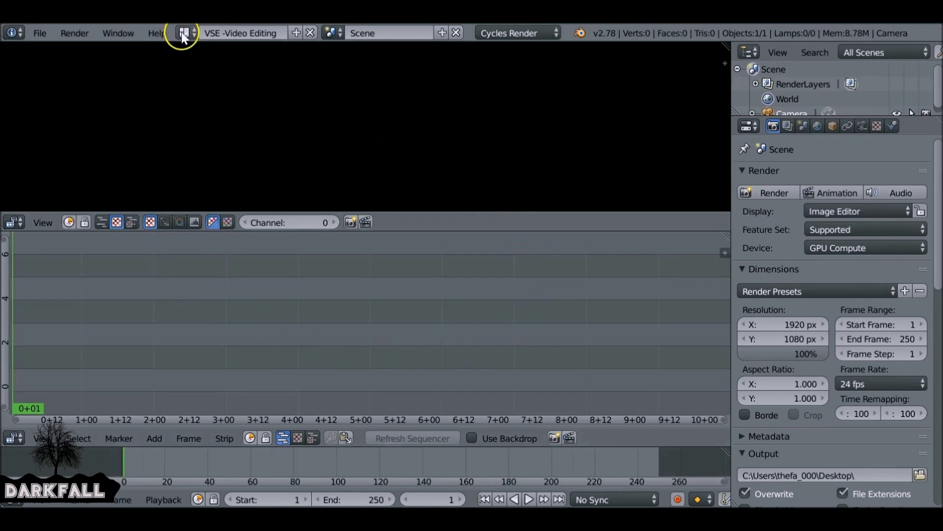
# - Switch the screen layout again to Video Editing
pyautogui.click(182, 32)
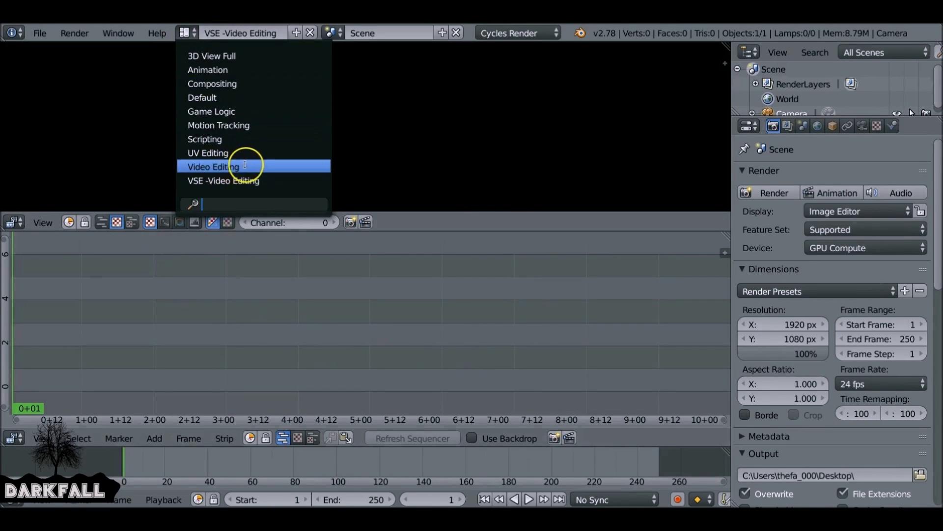
pyautogui.click(213, 167)
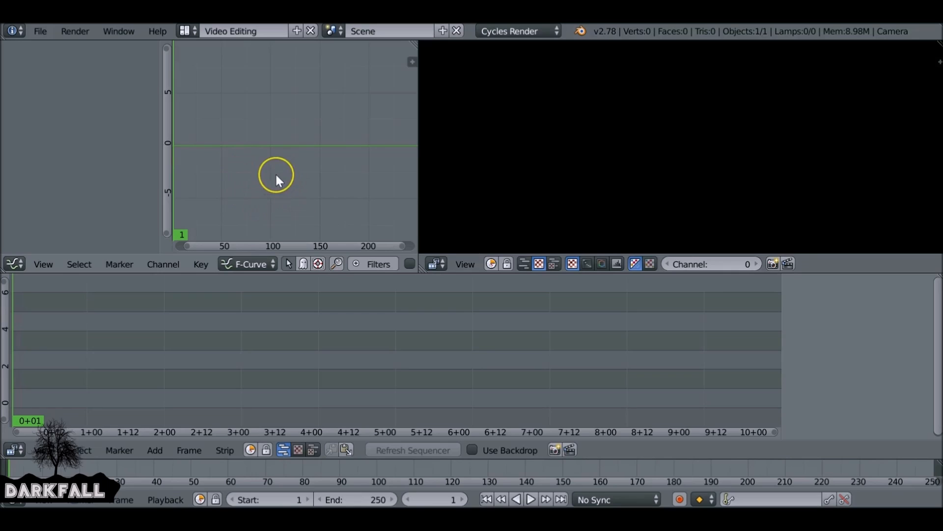
pyautogui.moveTo(277, 181)
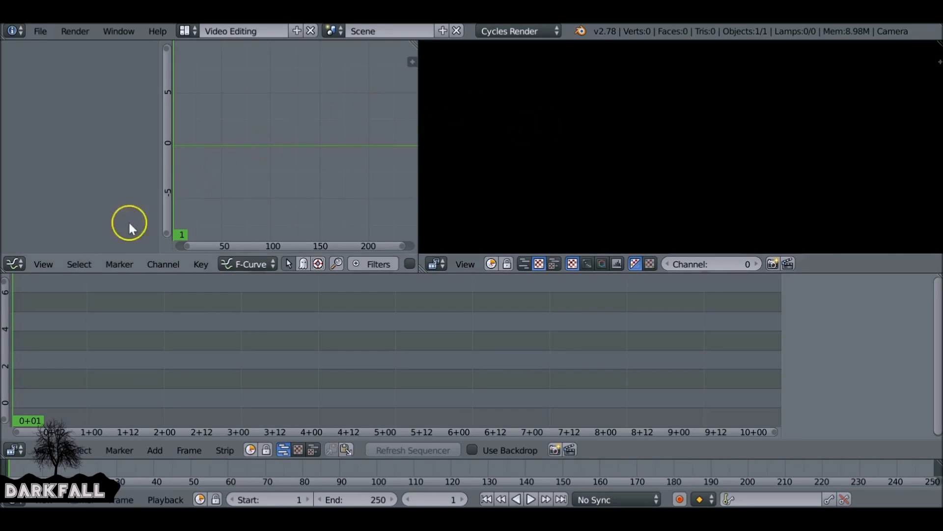
pyautogui.click(13, 449)
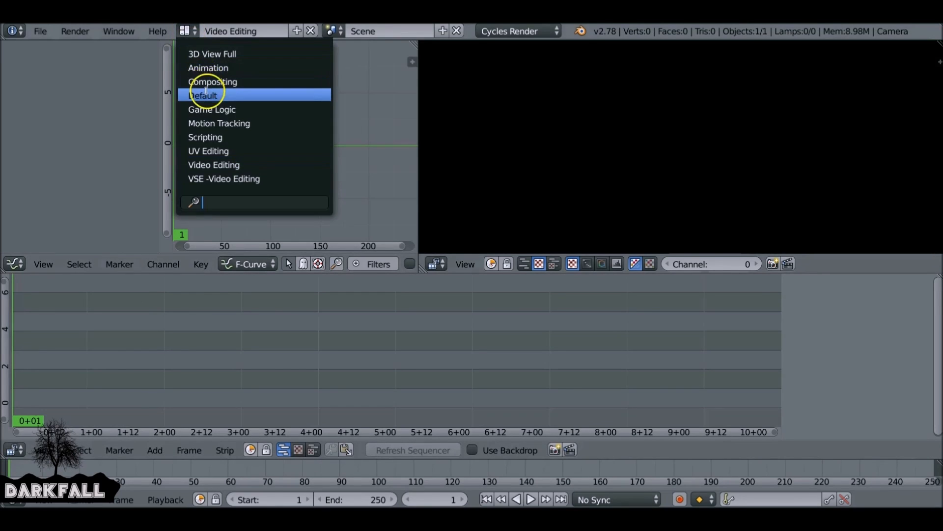
# - Return to the Default layout and add a new screen layout, Video Editing 2
pyautogui.click(203, 96)
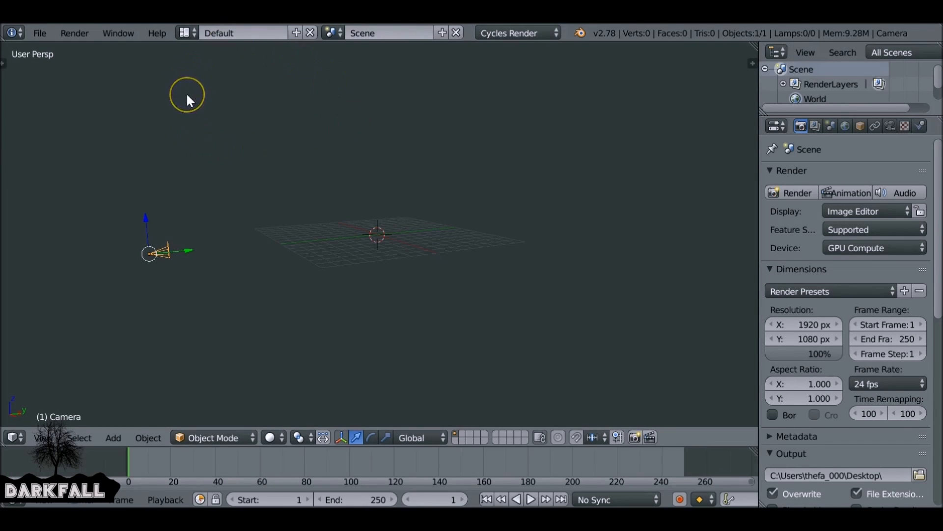
pyautogui.moveTo(221, 54)
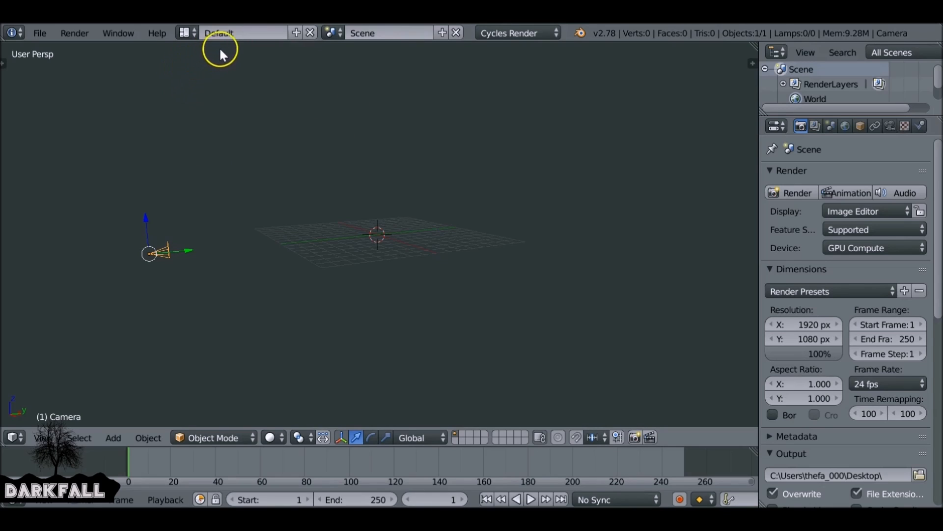
pyautogui.click(296, 32)
pyautogui.write('Video Editing 2')
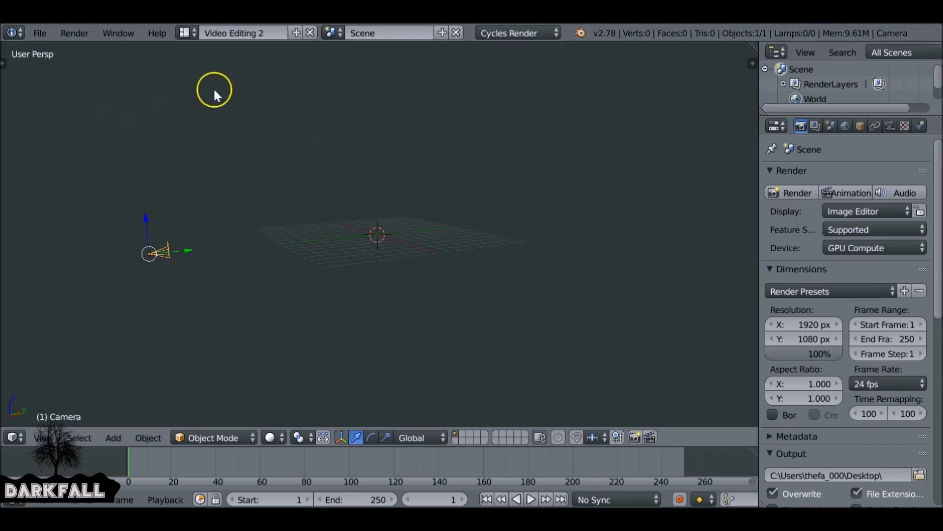
pyautogui.moveTo(198, 90)
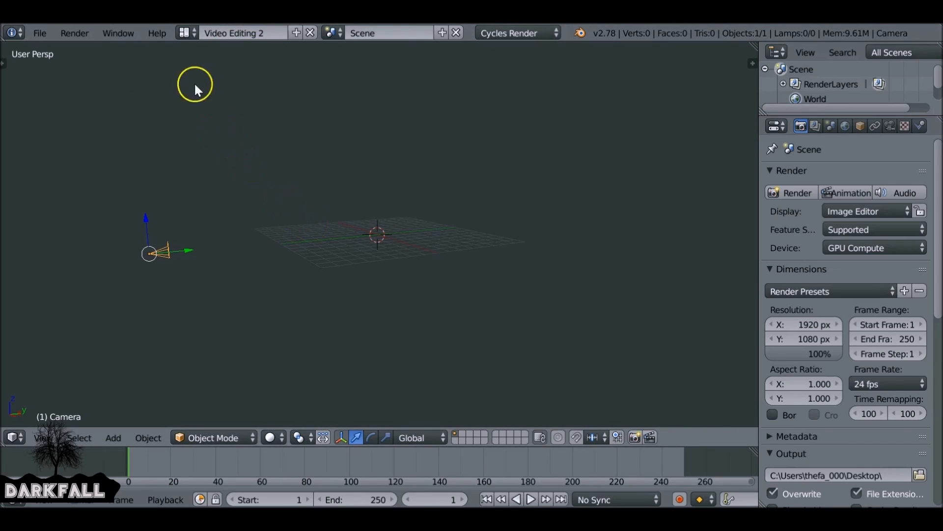
pyautogui.moveTo(198, 326)
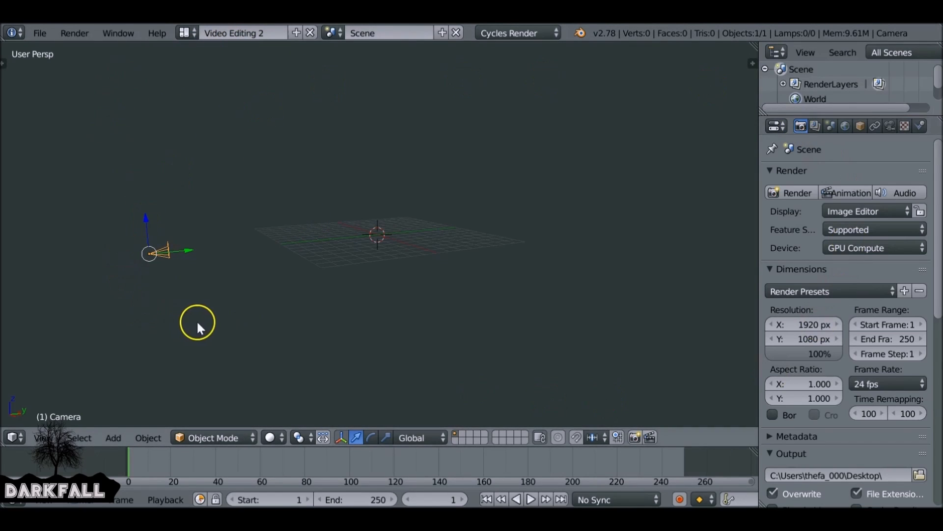
pyautogui.moveTo(291, 306)
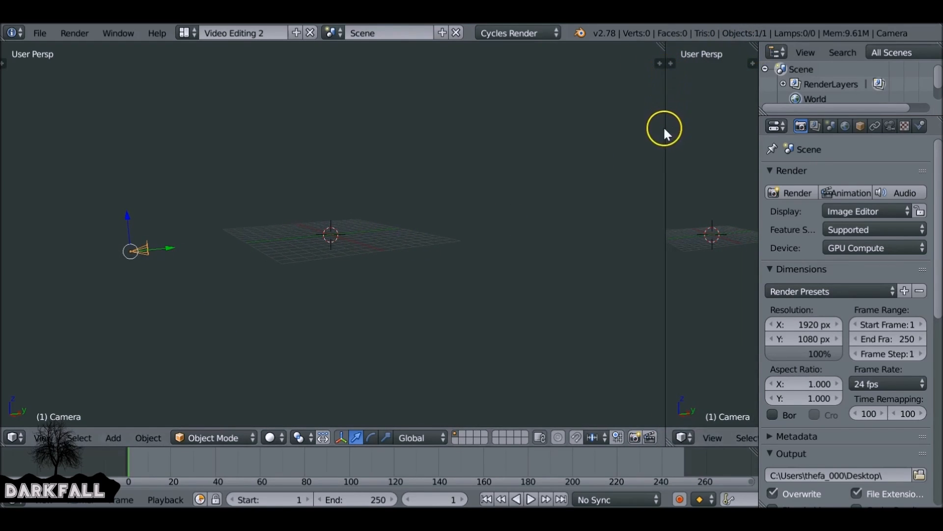
# - Join the split 3D views and turn the main area into a Video Sequence Editor
pyautogui.rightClick(665, 131)
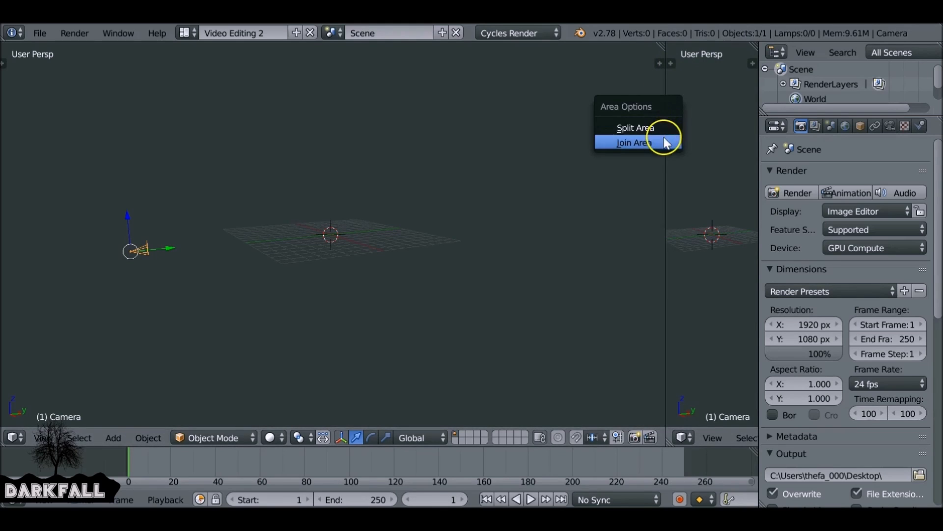
pyautogui.click(632, 142)
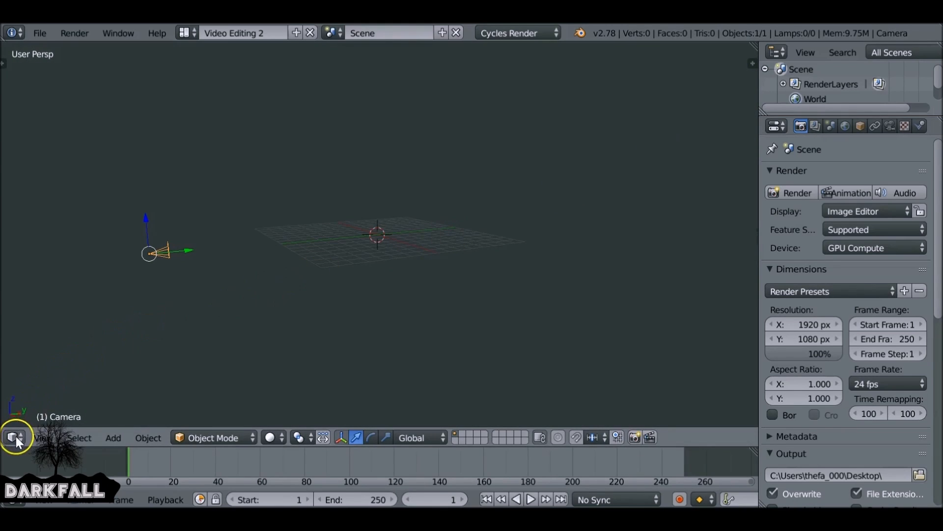
pyautogui.click(12, 437)
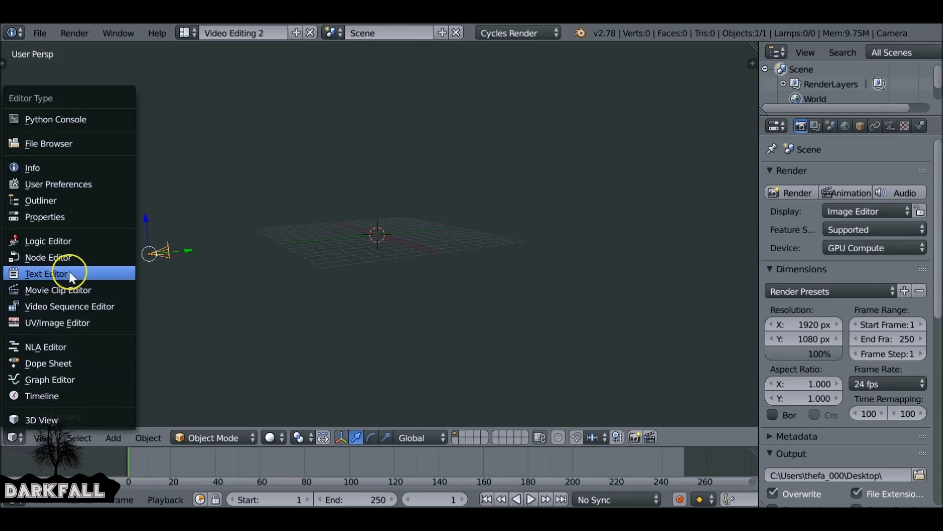
pyautogui.click(69, 306)
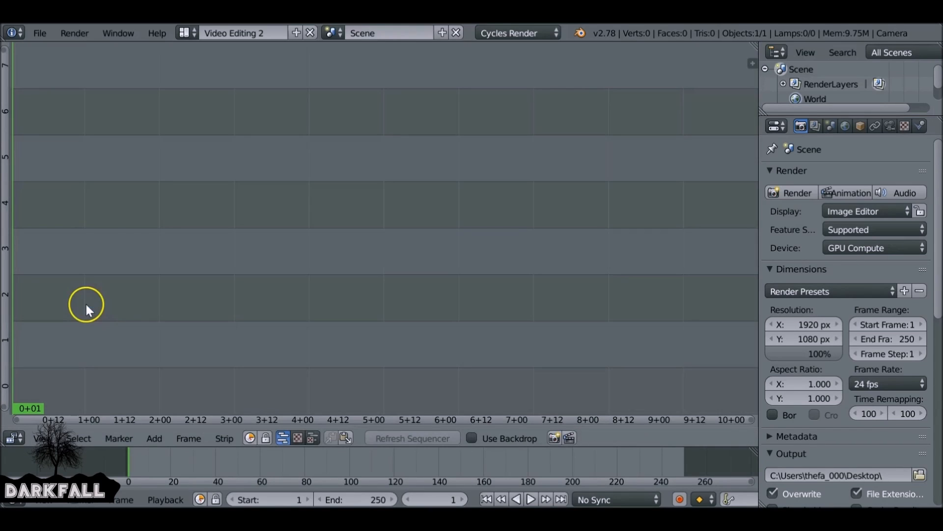
pyautogui.moveTo(752, 46)
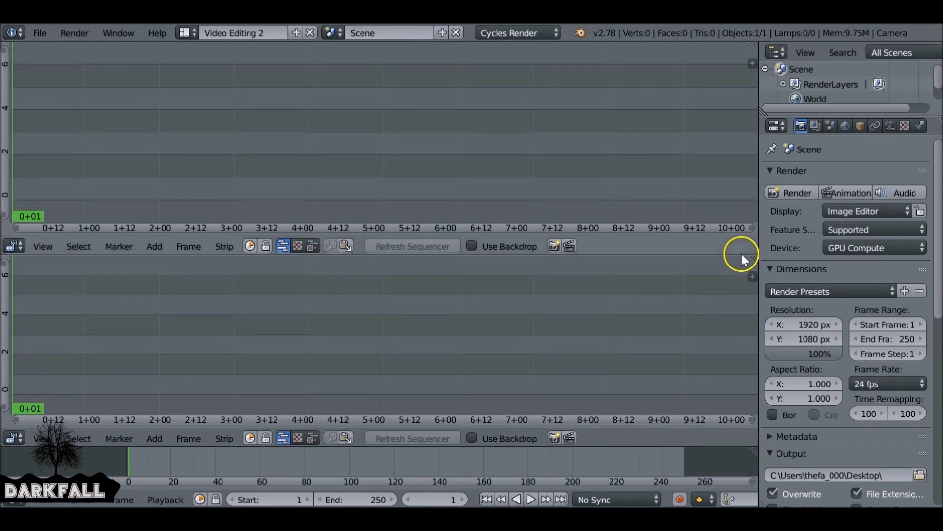
pyautogui.moveTo(232, 247)
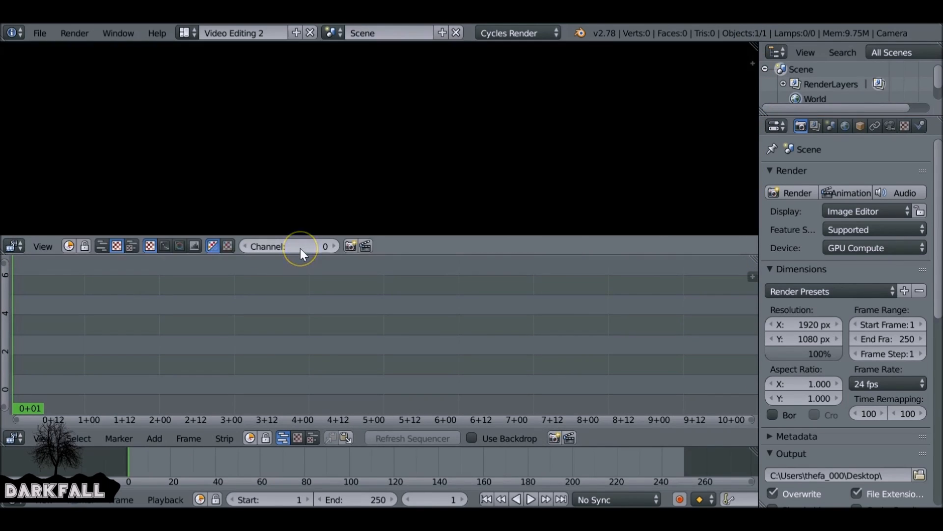
pyautogui.moveTo(224, 133)
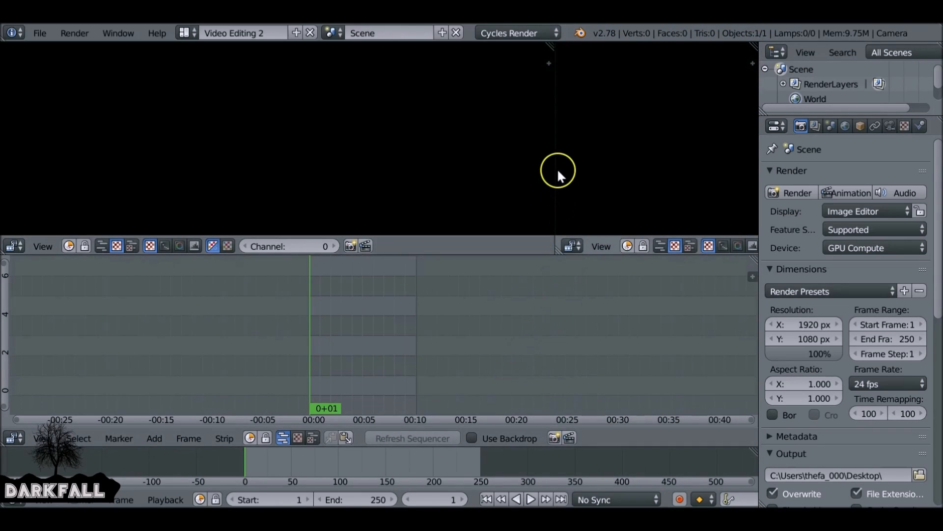
pyautogui.moveTo(595, 168)
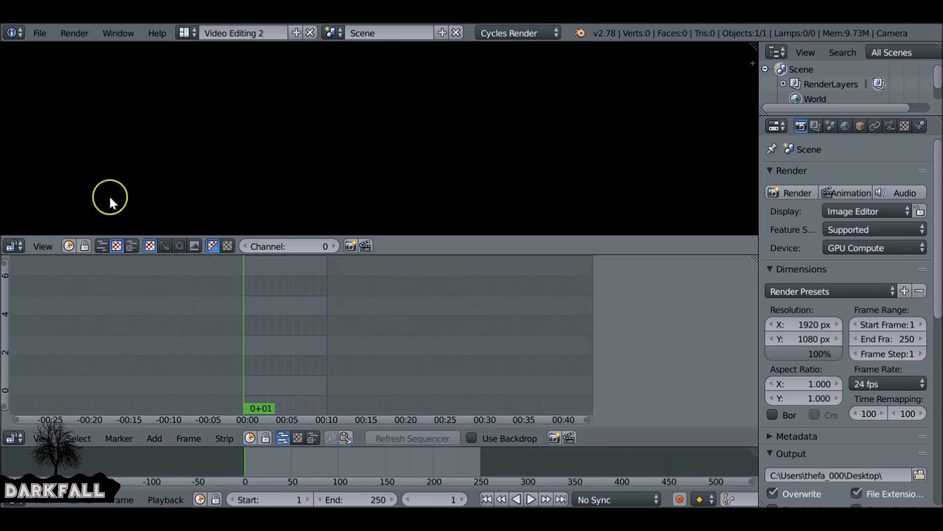
pyautogui.moveTo(99, 114)
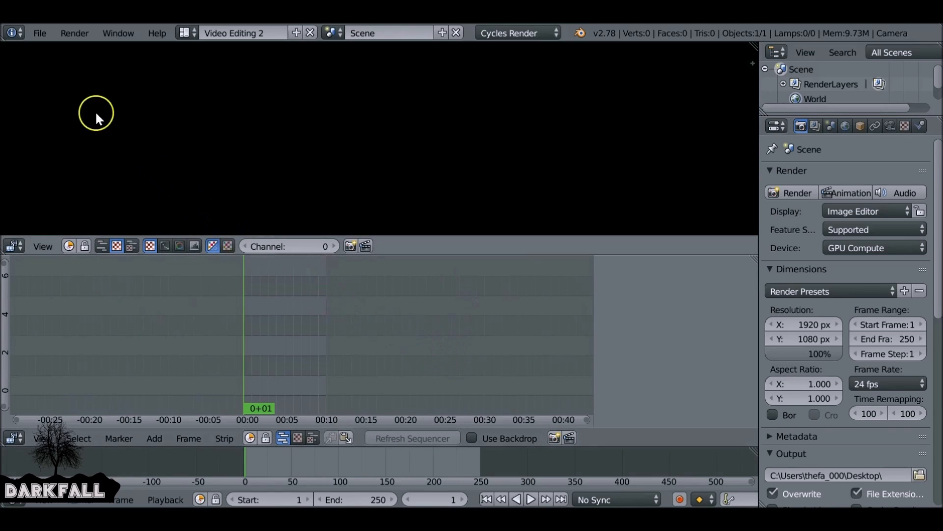
# - Switch back to the Default layout
pyautogui.click(185, 33)
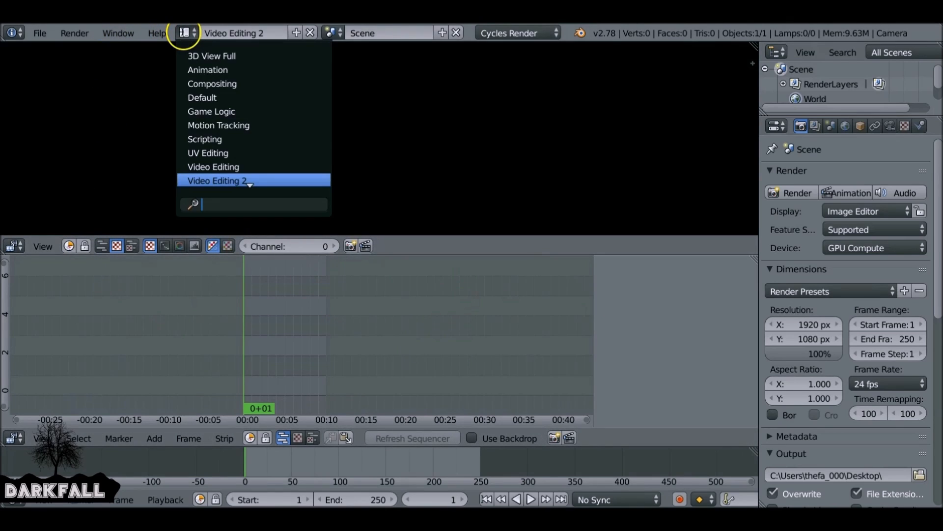
pyautogui.click(201, 97)
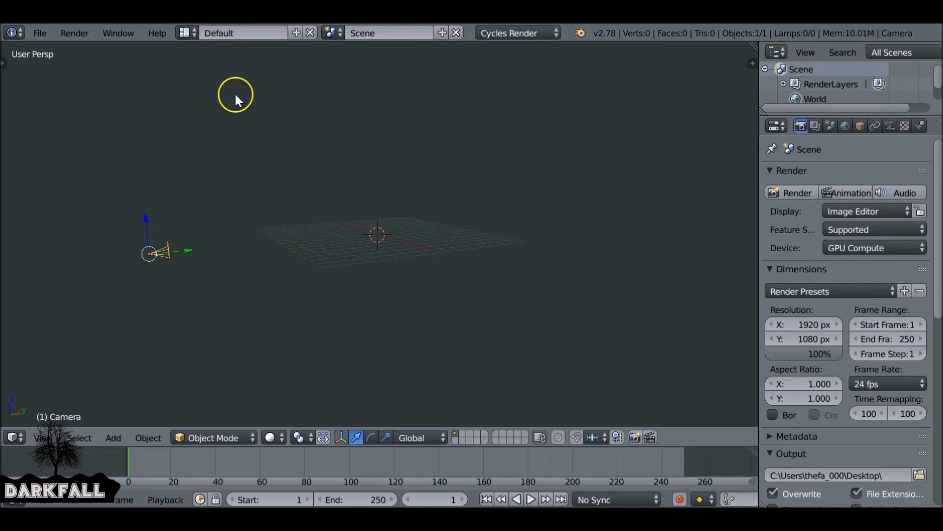
pyautogui.moveTo(69, 72)
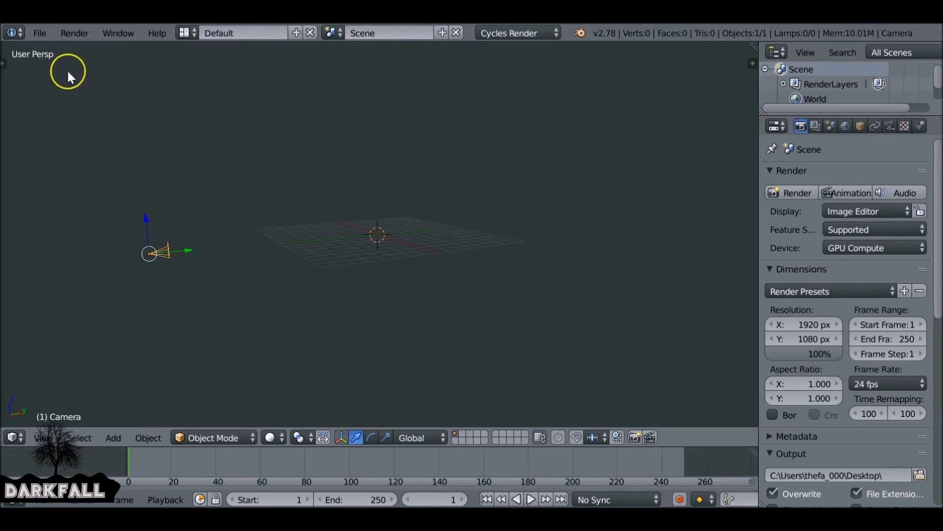
# - Save the current setup, including Video Editing 2, as the startup file
pyautogui.click(39, 33)
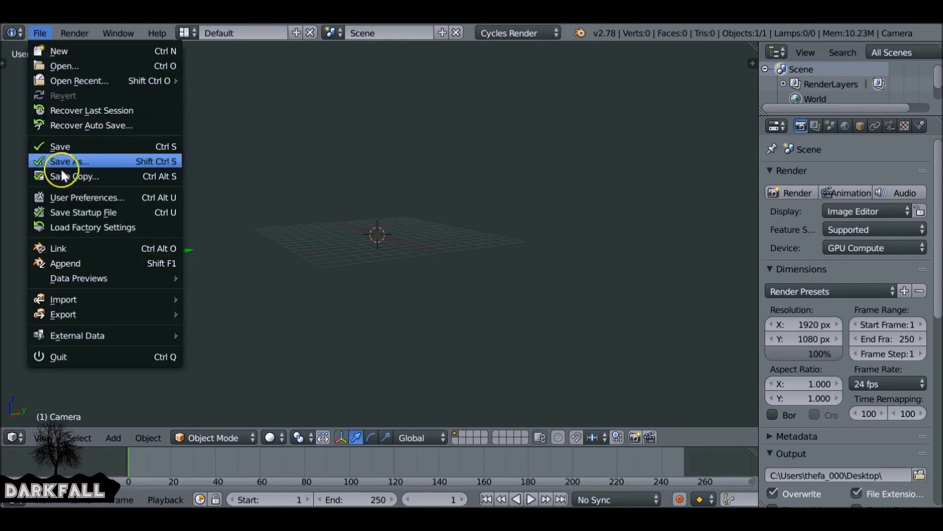
pyautogui.click(82, 212)
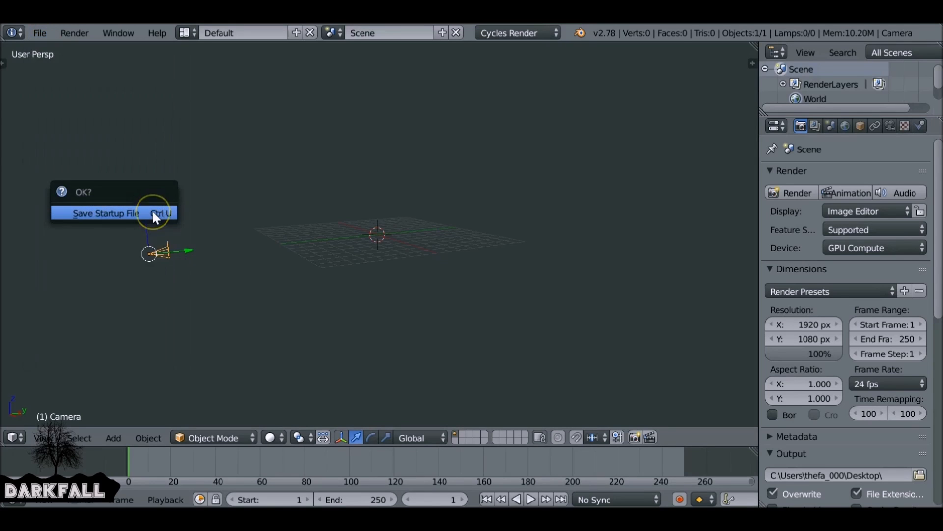
pyautogui.click(106, 214)
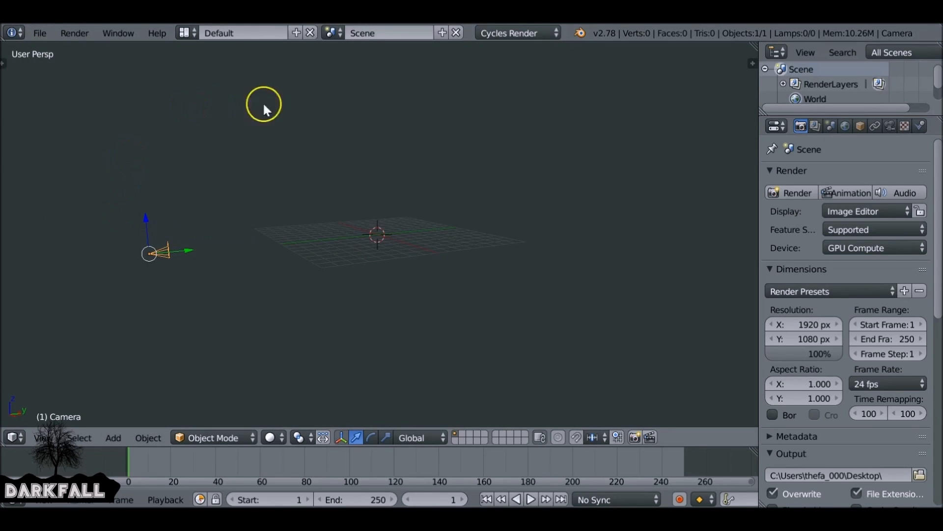
pyautogui.moveTo(216, 83)
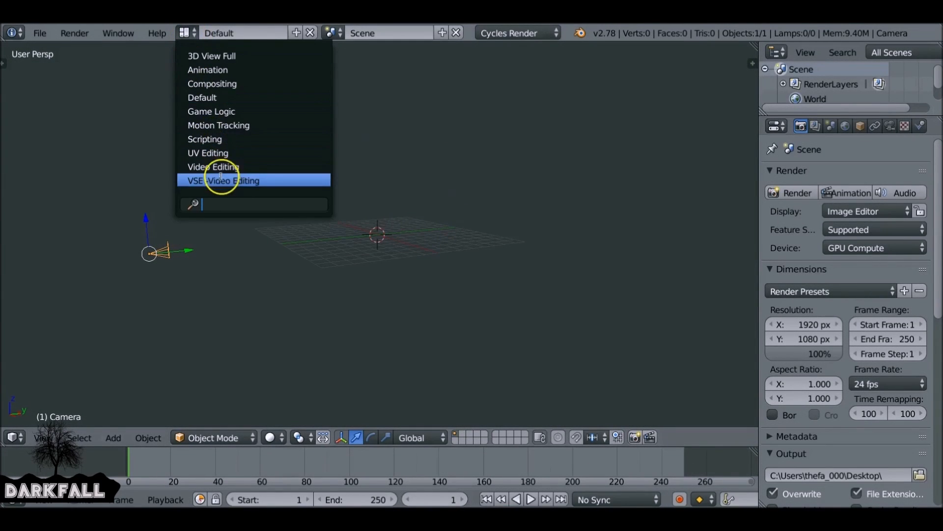
# - In the VSE Video Editing layout, add movie clip 1.mp4 with sound to the sequencer
pyautogui.click(224, 180)
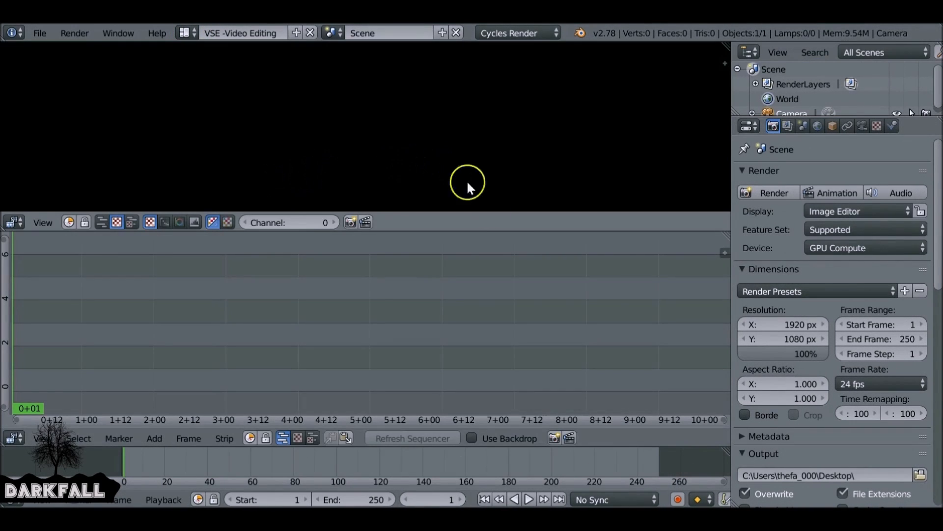
pyautogui.moveTo(424, 285)
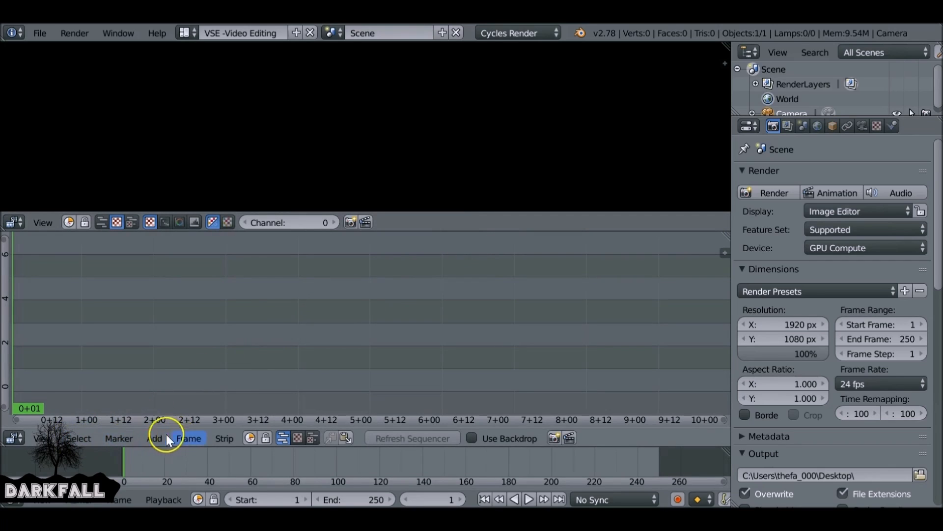
pyautogui.click(155, 439)
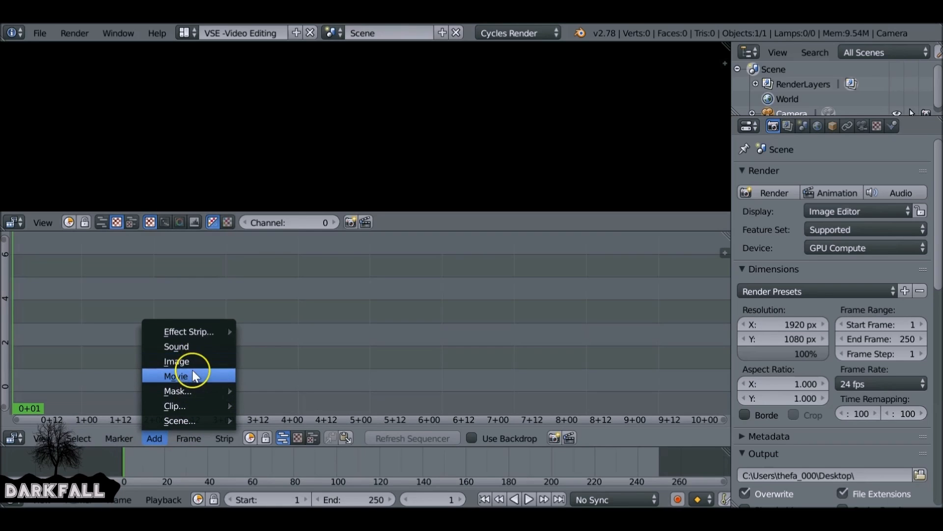
pyautogui.moveTo(198, 348)
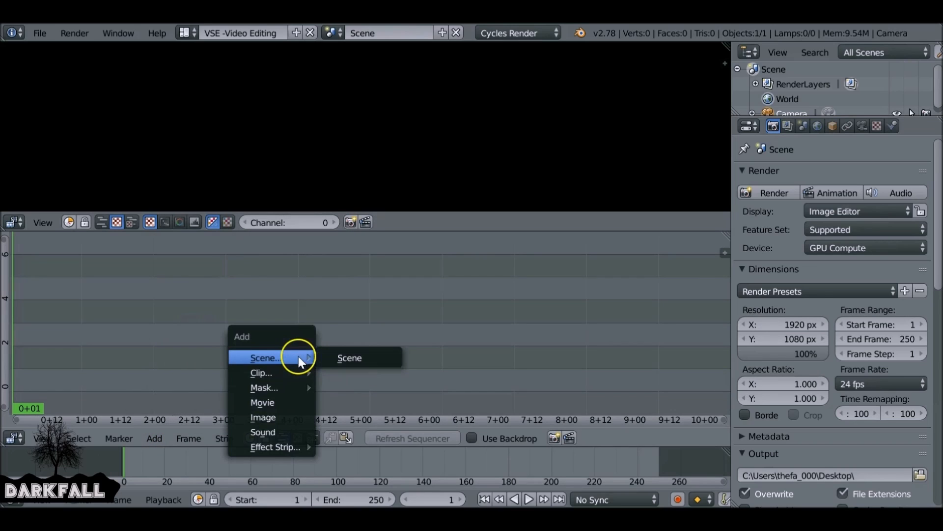
pyautogui.moveTo(269, 370)
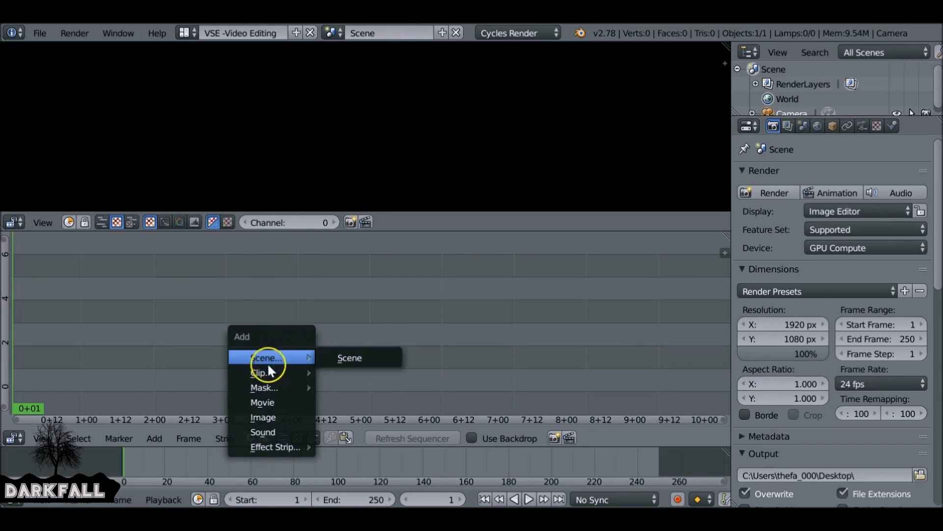
pyautogui.click(263, 402)
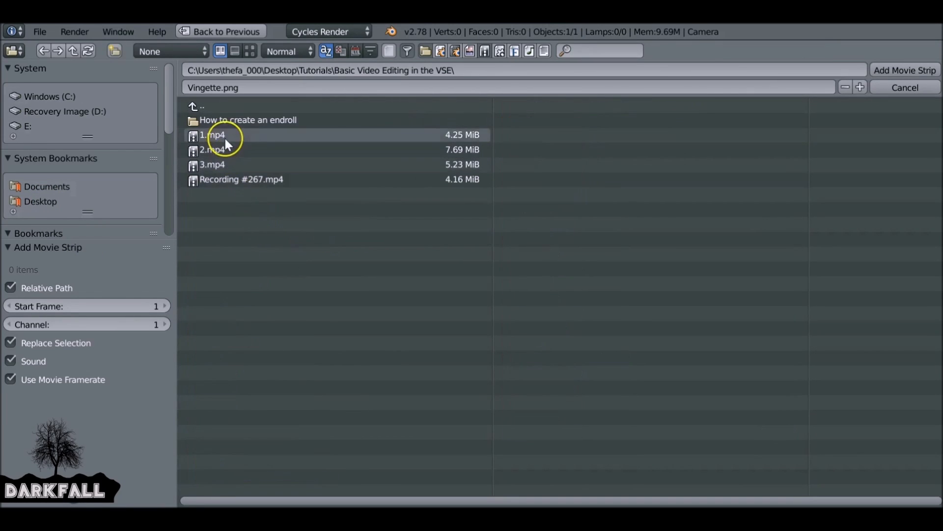
pyautogui.click(904, 70)
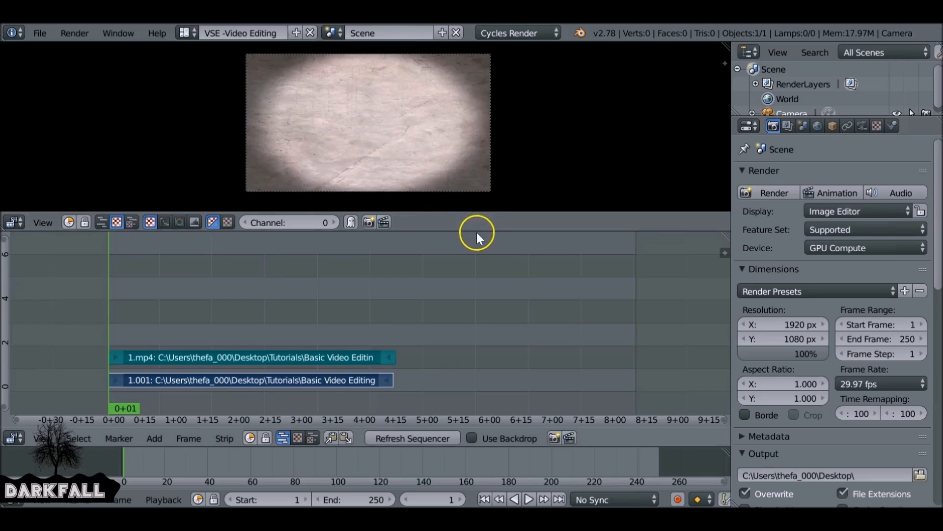
# - Set the scene end to frame 137 at the clip's end and refresh the sequencer
pyautogui.click(528, 499)
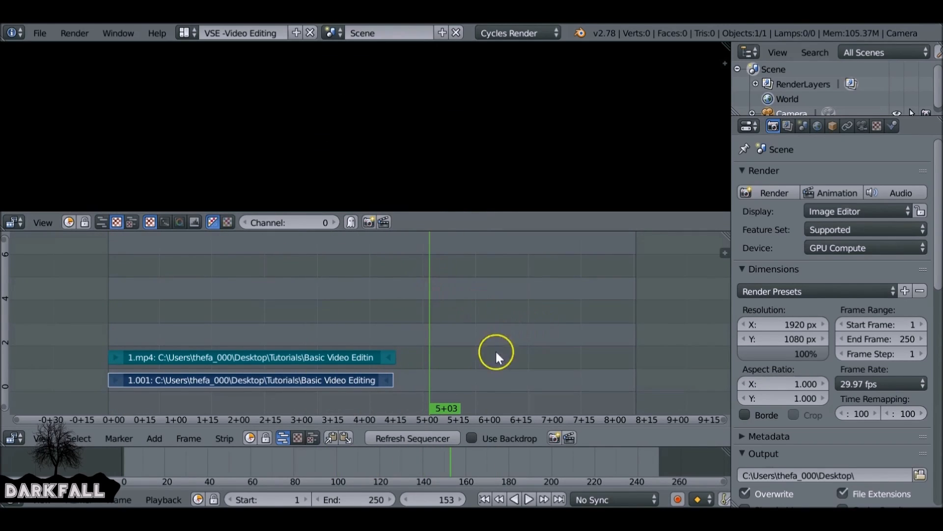
pyautogui.click(528, 499)
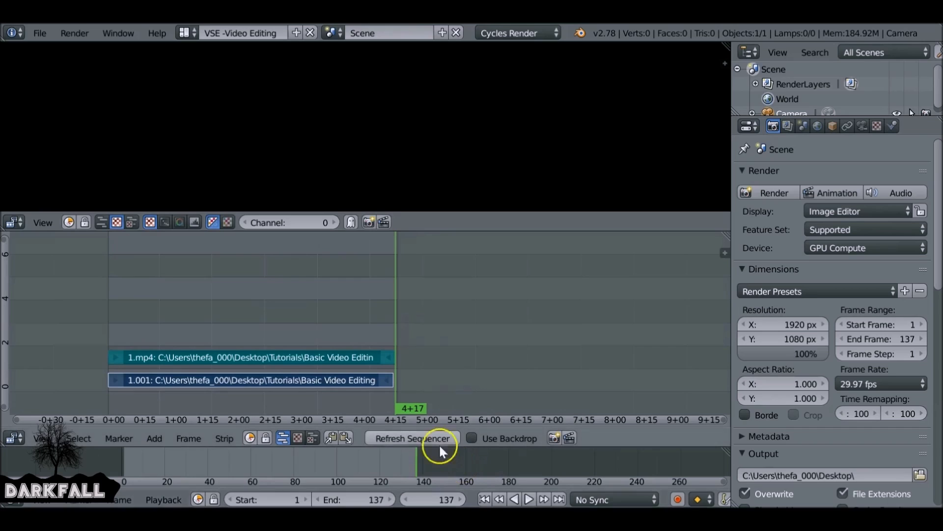
pyautogui.click(526, 499)
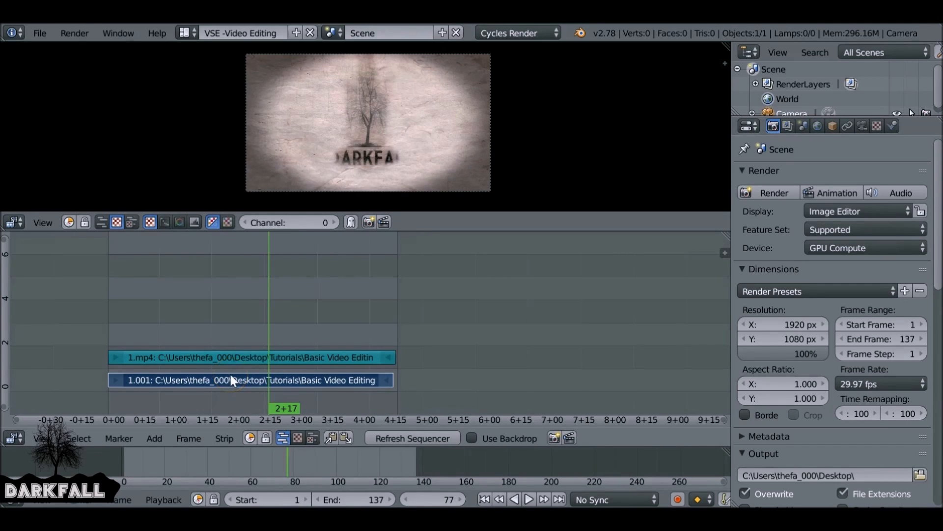
pyautogui.click(249, 357)
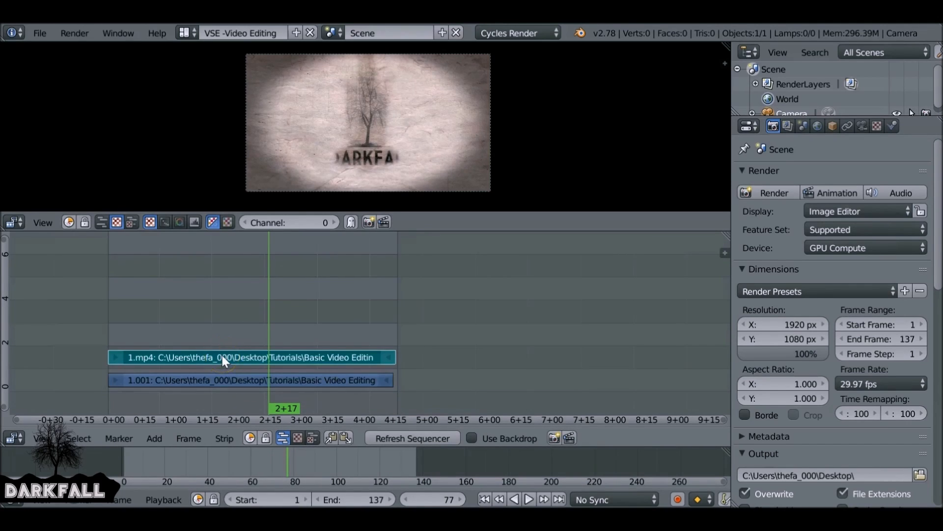
pyautogui.moveTo(352, 320)
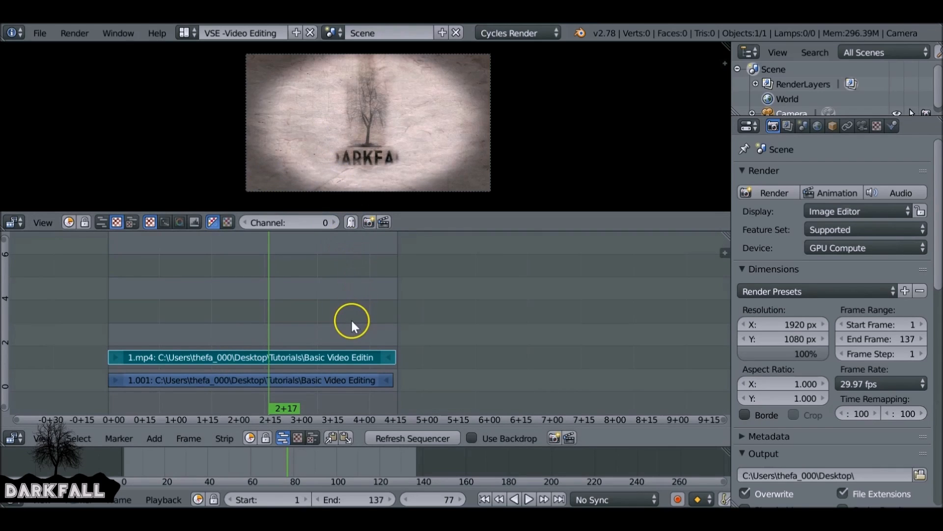
# - Show the strip properties sidebar with the 1.001 movie strip's settings and scrub the clip
pyautogui.click(249, 356)
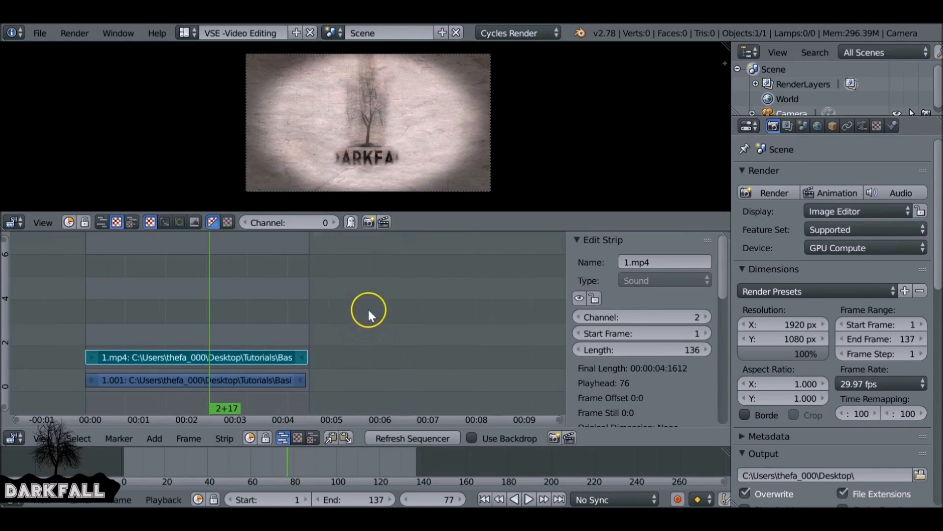
pyautogui.moveTo(504, 309)
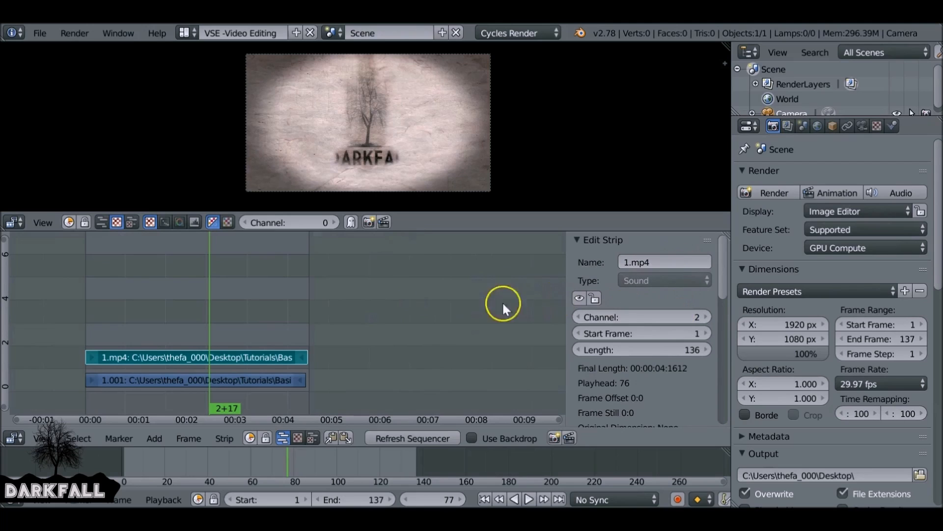
pyautogui.click(195, 380)
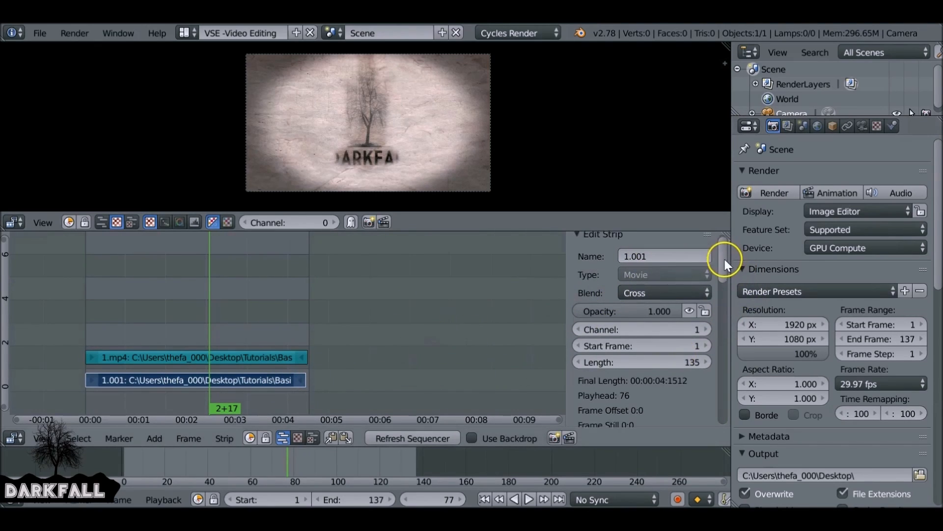
pyautogui.scroll(-3)
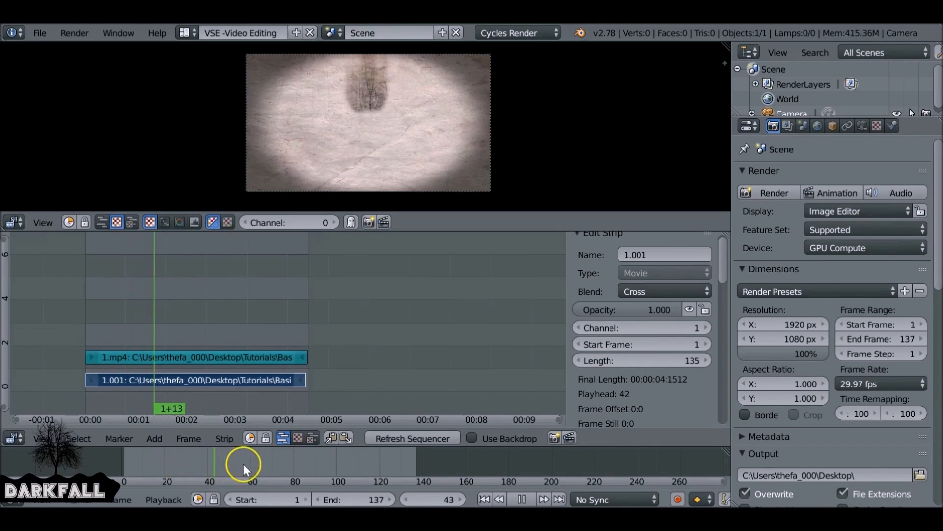
pyautogui.click(355, 463)
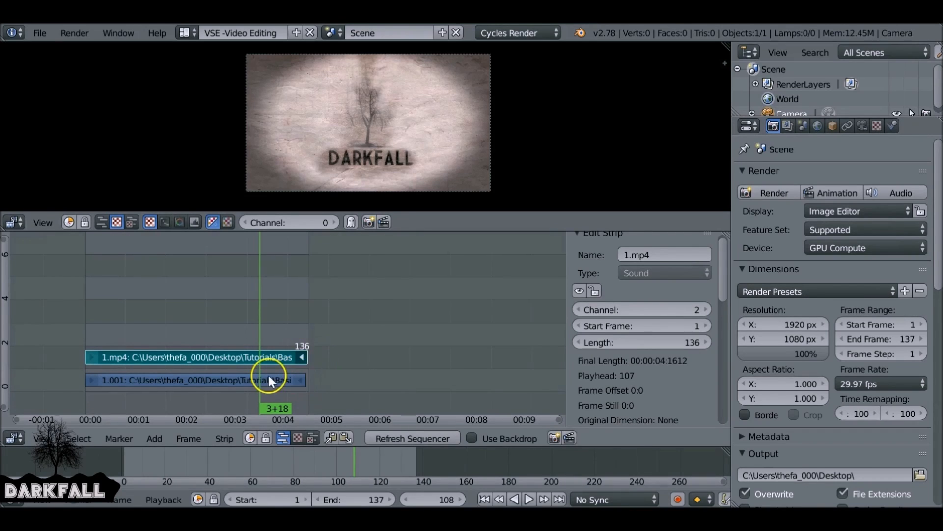
pyautogui.moveTo(354, 463)
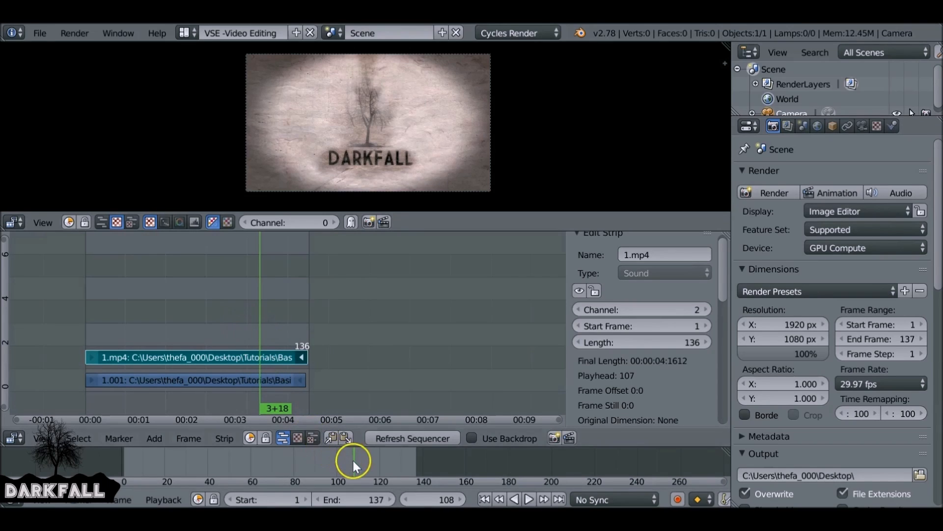
# - Cut the strips near frame 120 and move the short video tail piece right
pyautogui.click(528, 499)
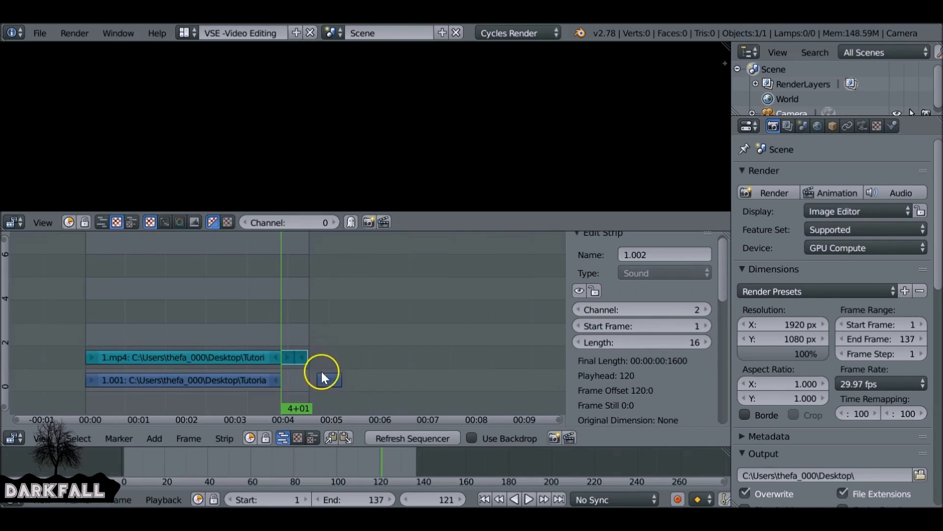
pyautogui.moveTo(354, 371)
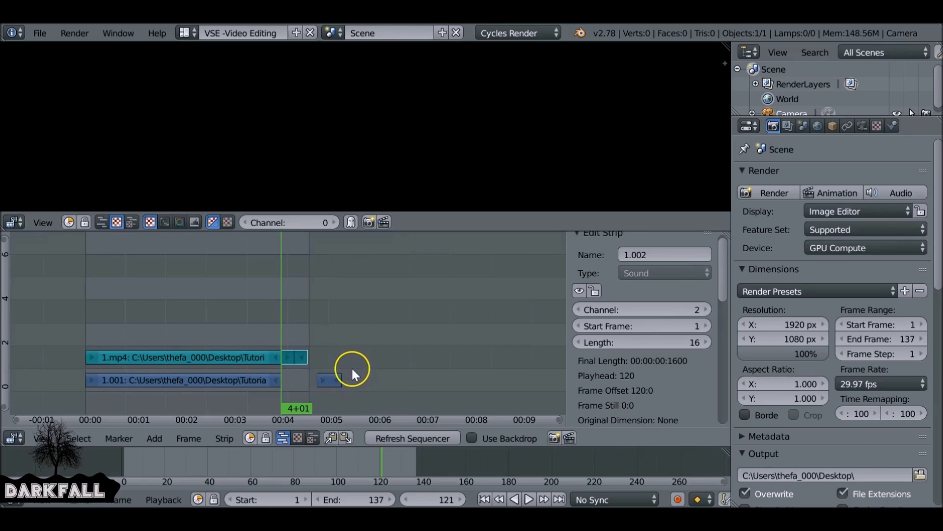
pyautogui.click(328, 379)
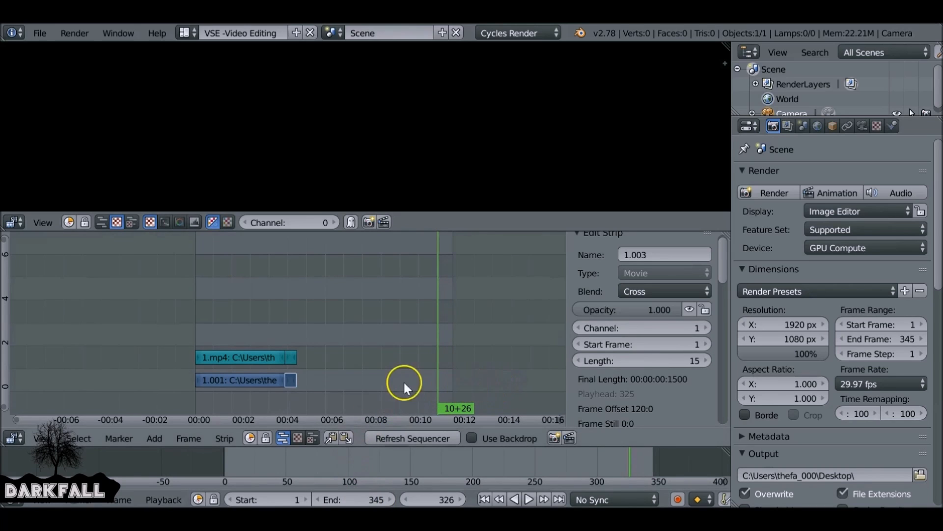
# - Add movie clip 2.mp4 to the sequence starting at frame 135 after the first clip
pyautogui.click(527, 499)
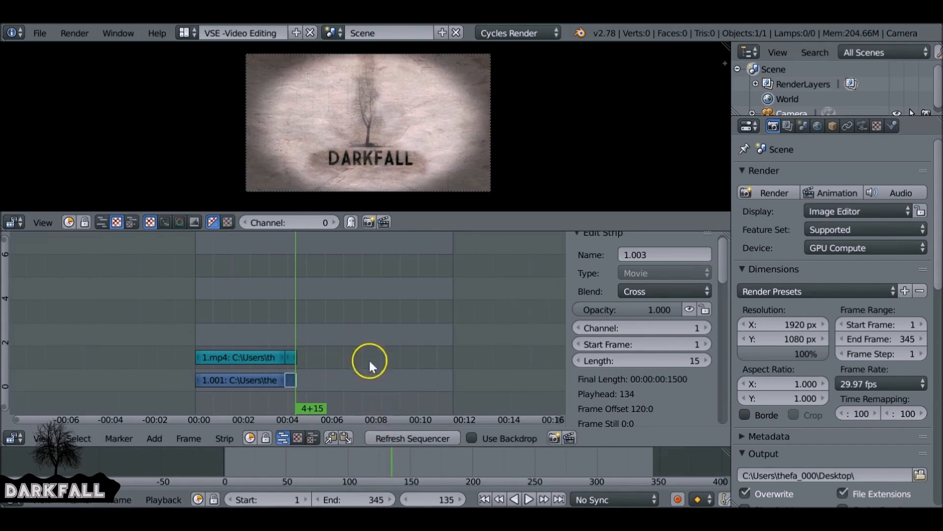
pyautogui.click(154, 437)
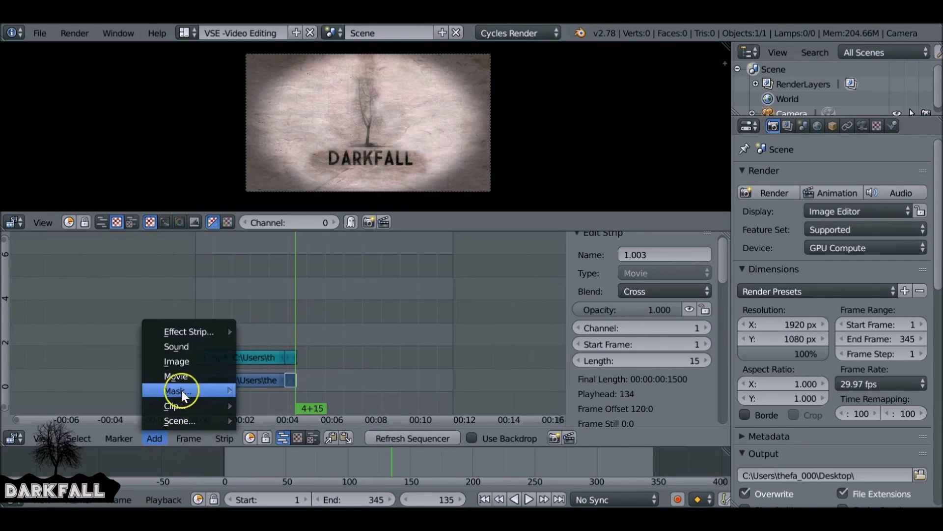
pyautogui.click(176, 376)
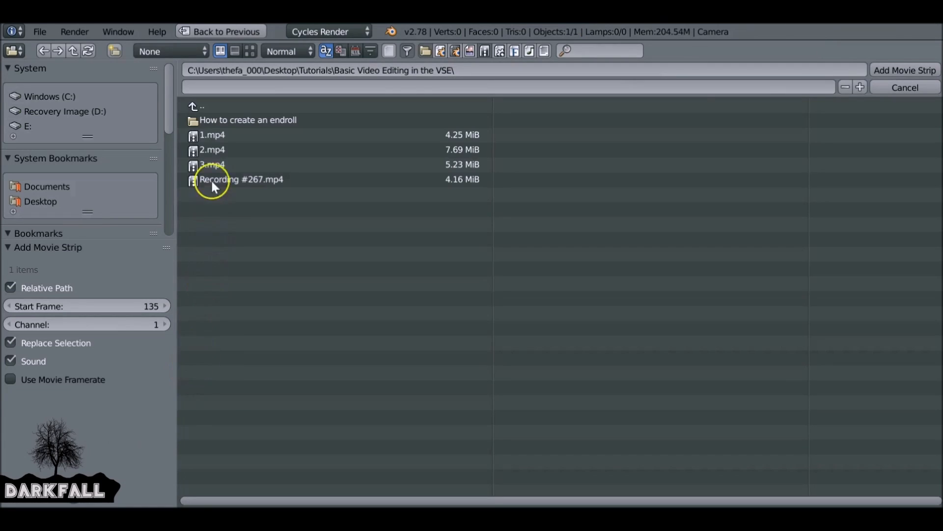
pyautogui.click(212, 149)
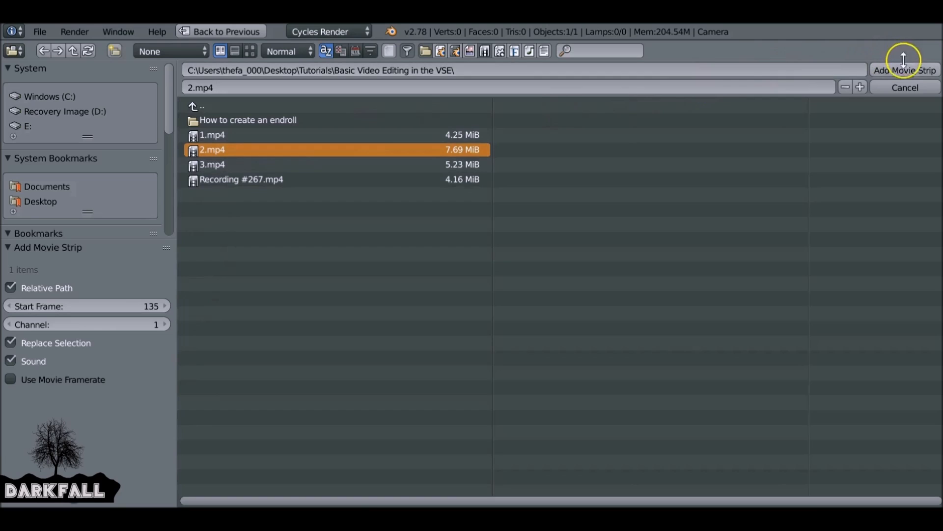
pyautogui.click(905, 70)
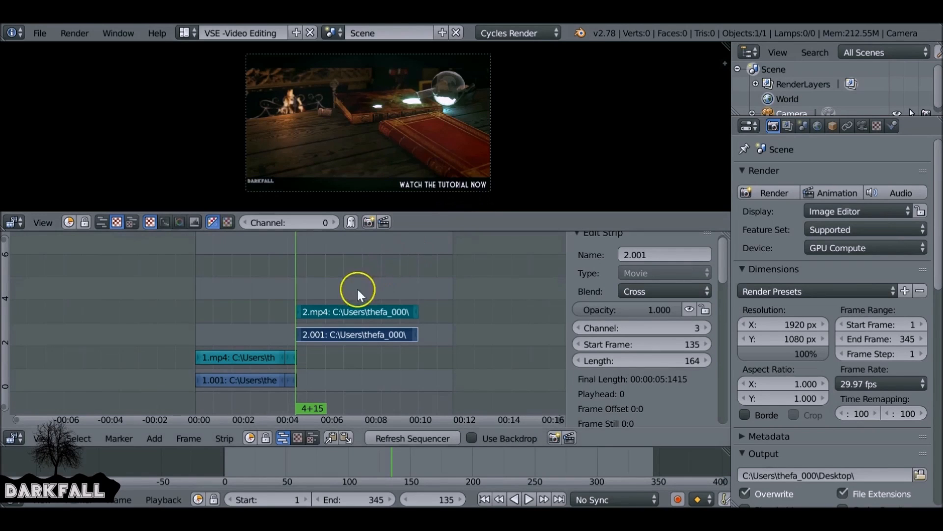
pyautogui.moveTo(334, 323)
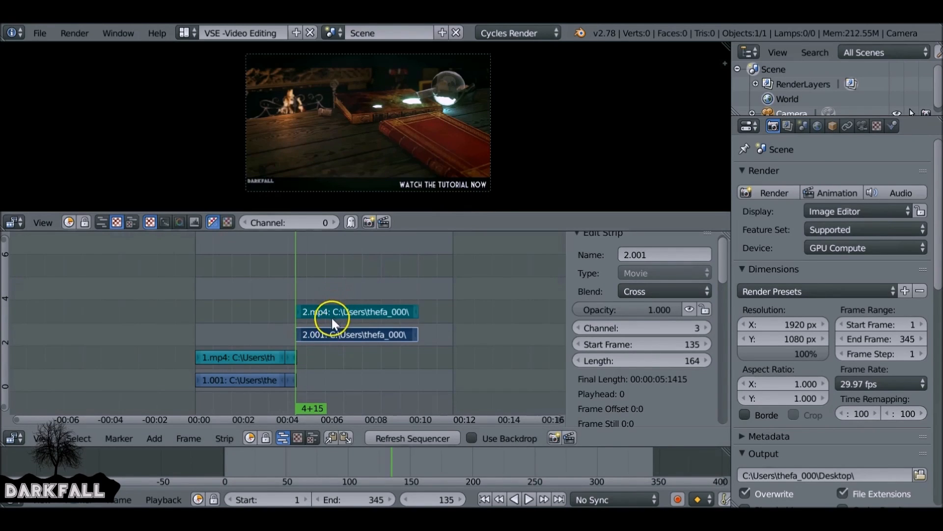
pyautogui.click(355, 334)
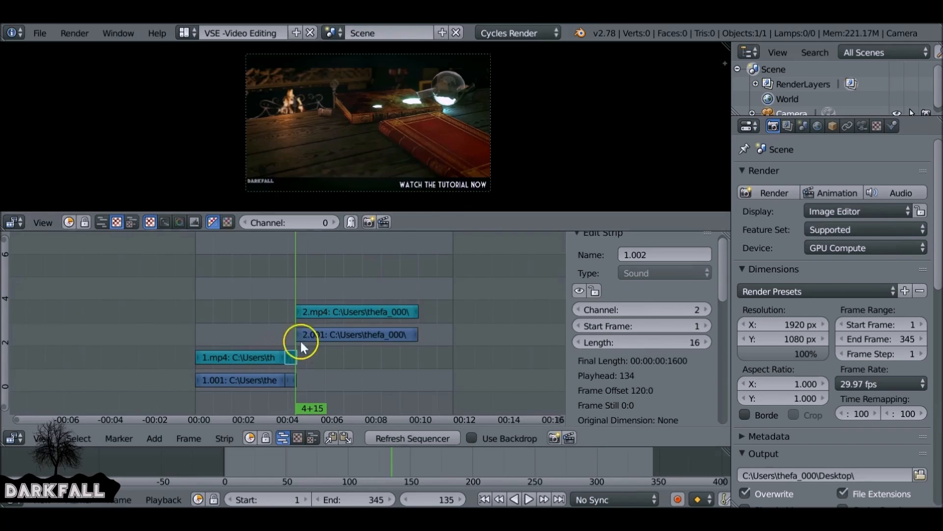
pyautogui.click(355, 334)
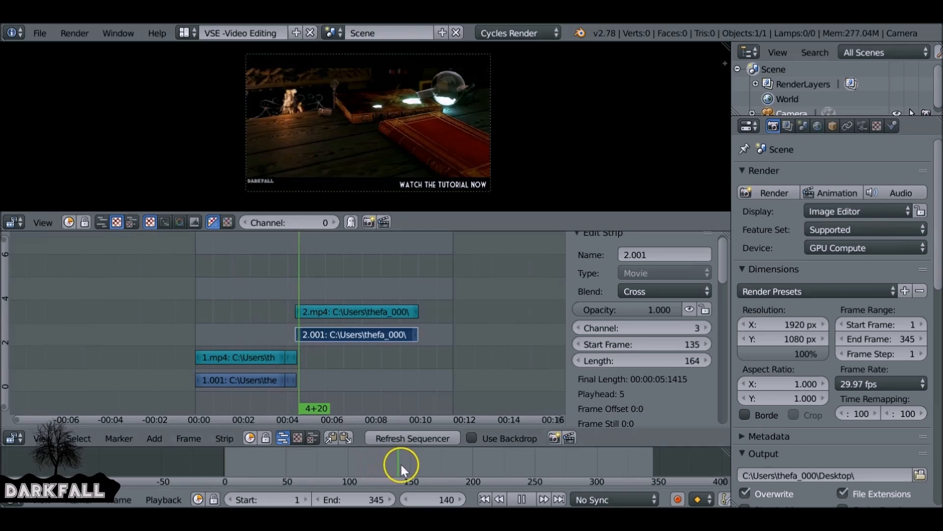
pyautogui.click(485, 499)
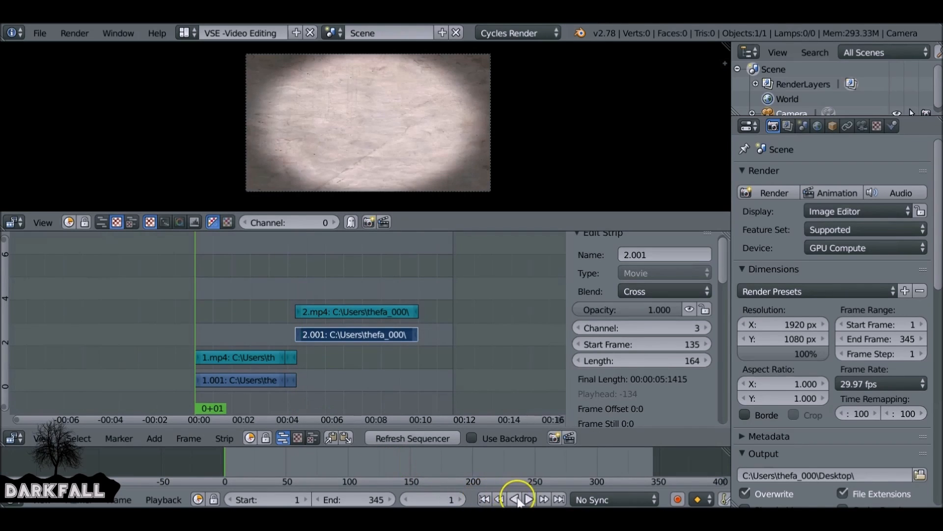
pyautogui.click(527, 499)
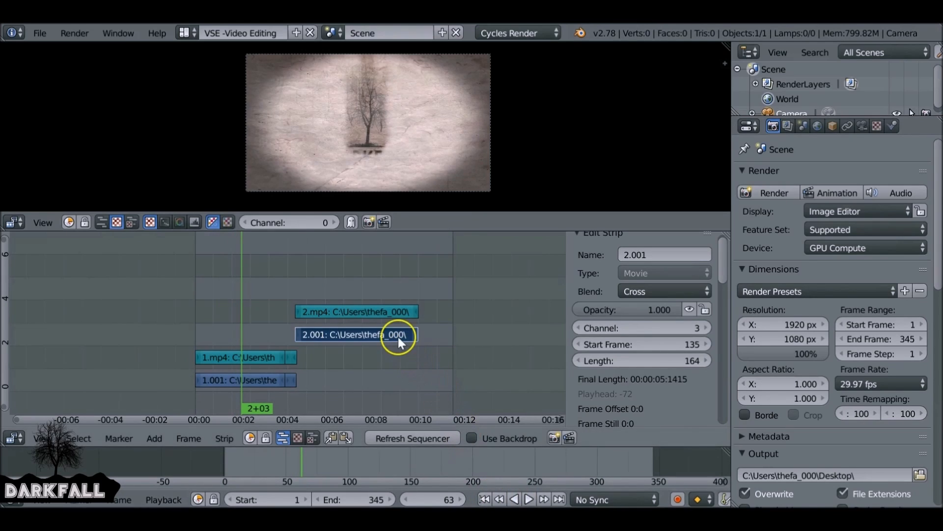
pyautogui.click(528, 500)
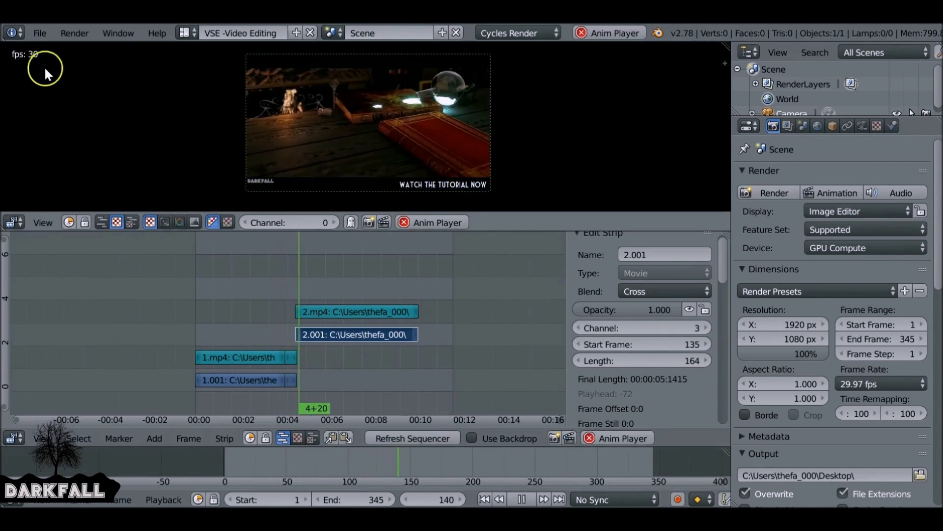
pyautogui.click(519, 499)
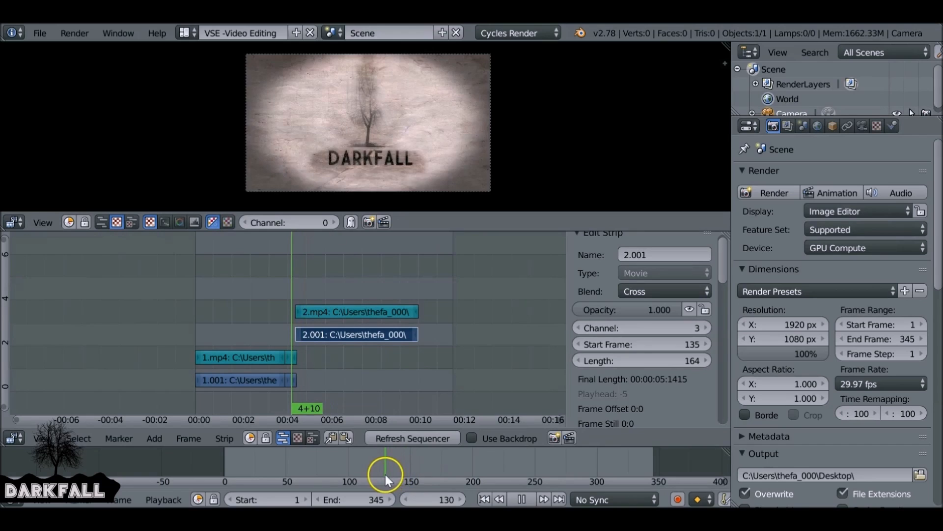
pyautogui.click(292, 379)
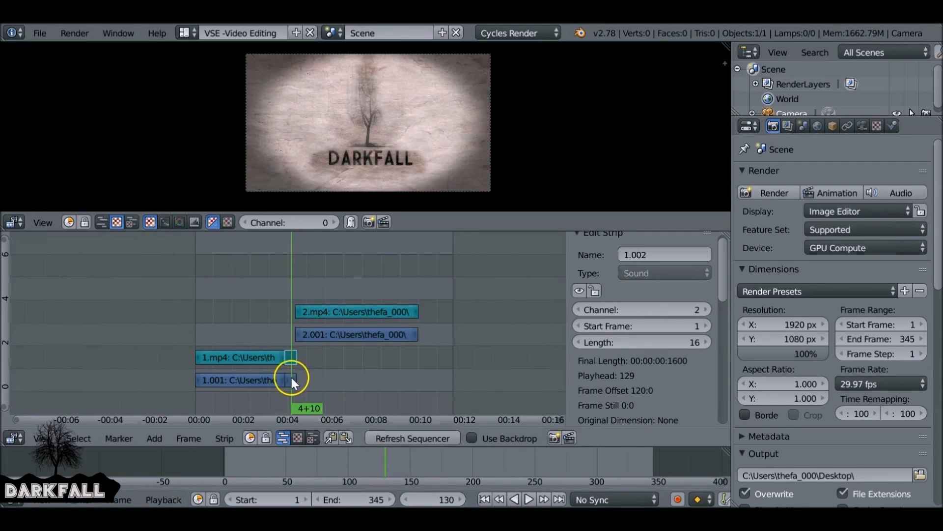
pyautogui.click(355, 334)
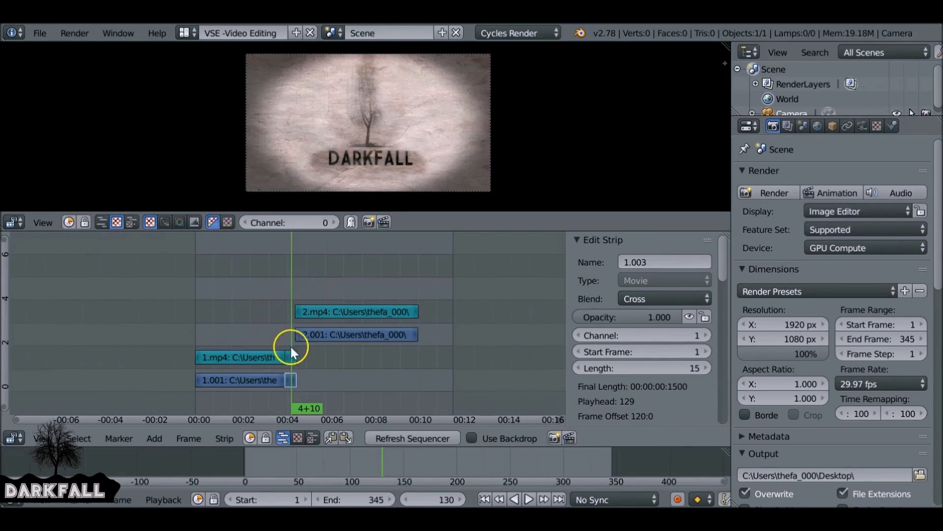
pyautogui.moveTo(306, 353)
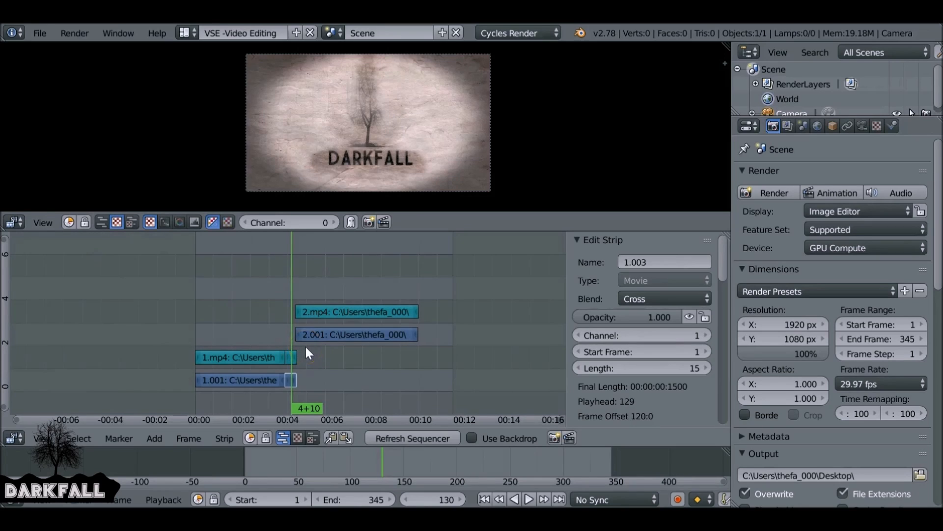
# - Erase the first clip's leftover short video and sound pieces
pyautogui.click(292, 379)
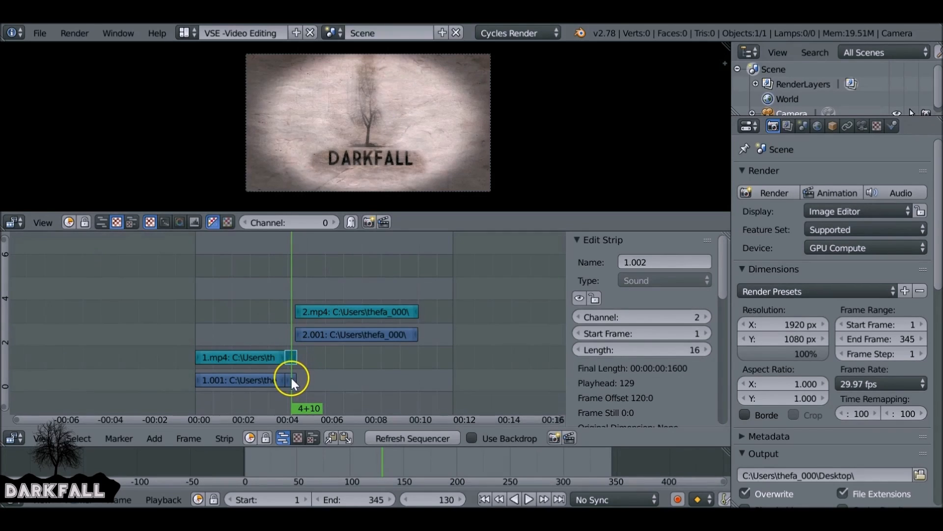
pyautogui.press('x')
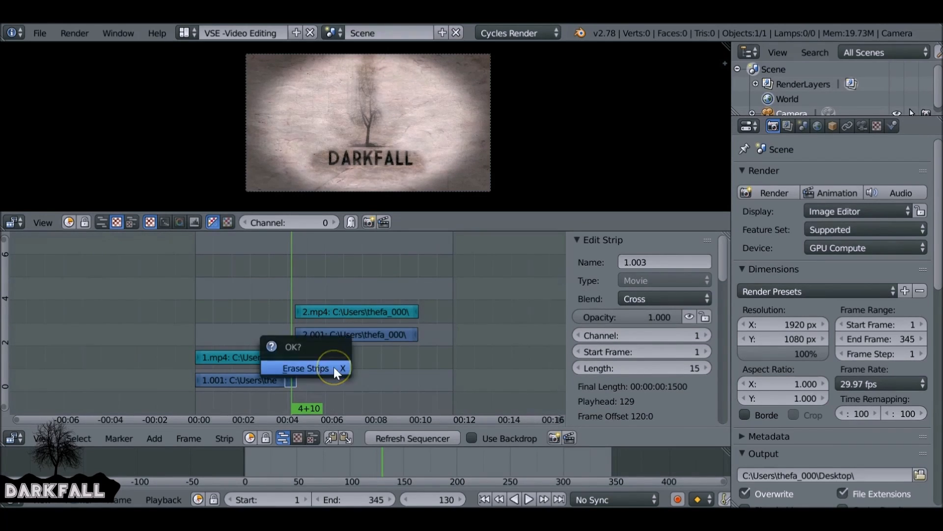
pyautogui.click(306, 368)
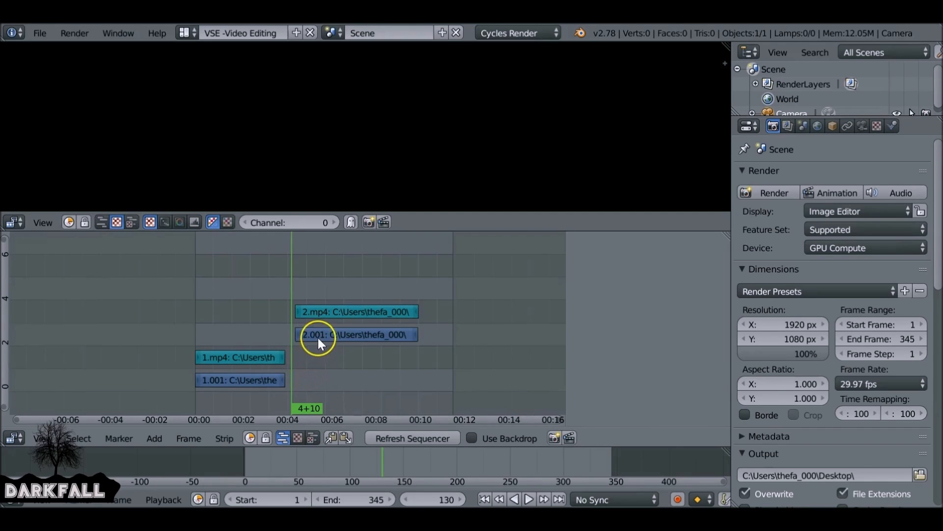
# - Move the 2.mp4 strips to start at frame 79, overlapping the first clip's end, and check the overlap
pyautogui.click(355, 312)
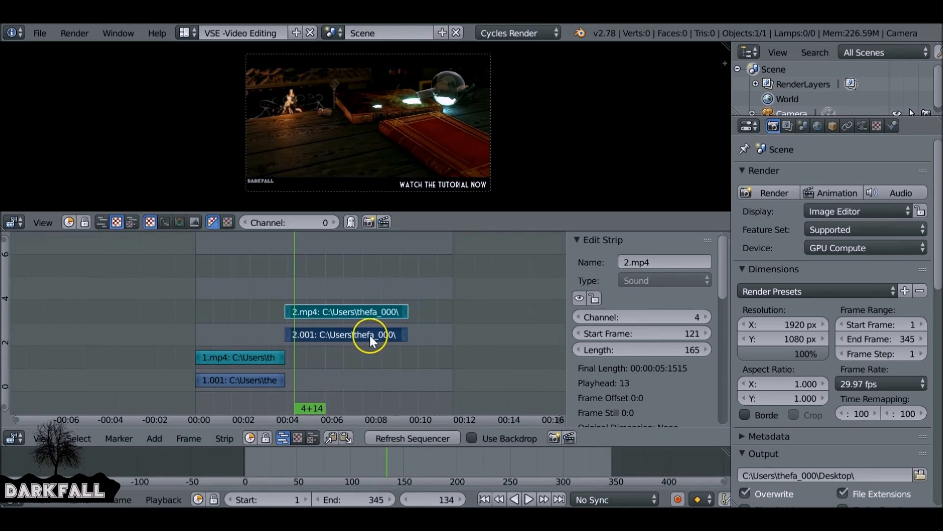
pyautogui.moveTo(241, 336)
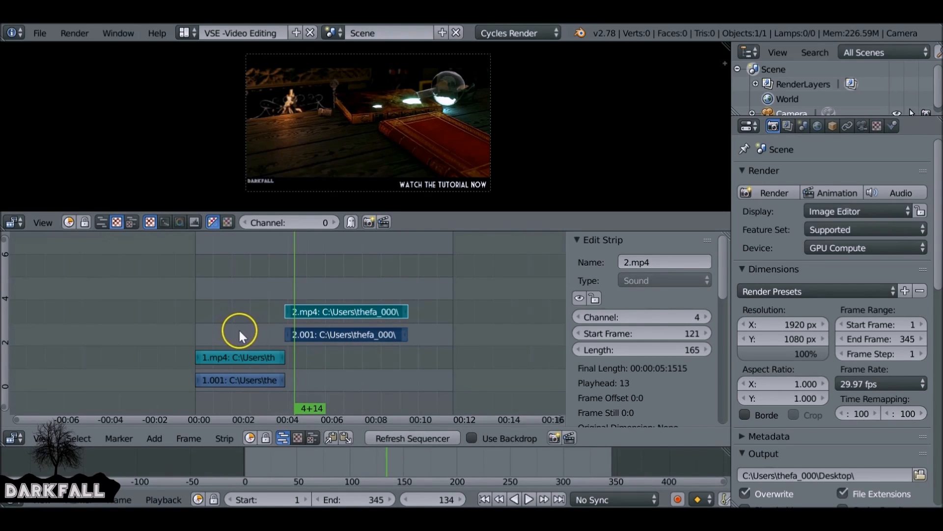
pyautogui.click(345, 311)
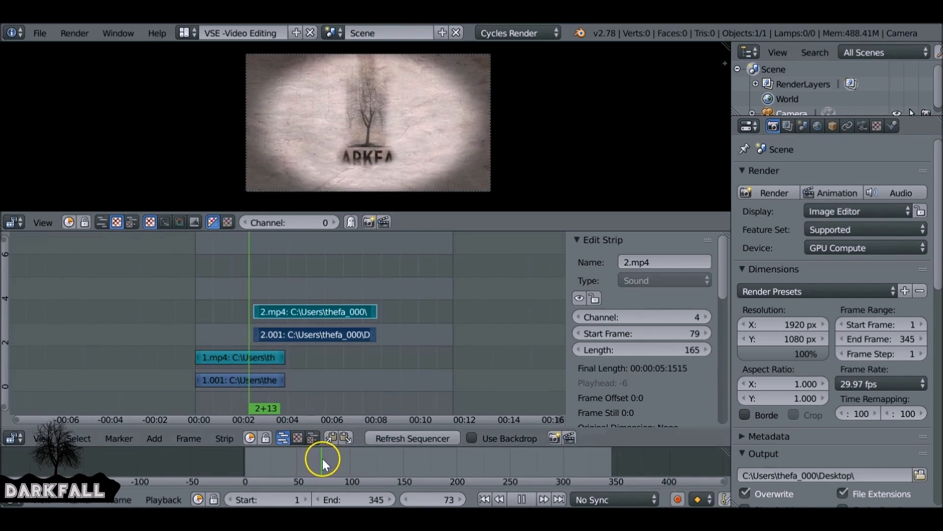
pyautogui.click(334, 457)
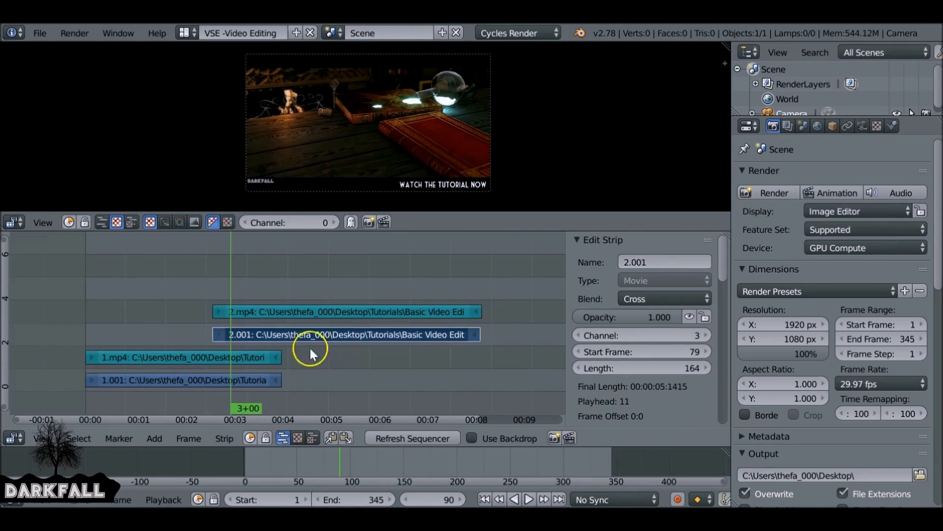
pyautogui.click(184, 379)
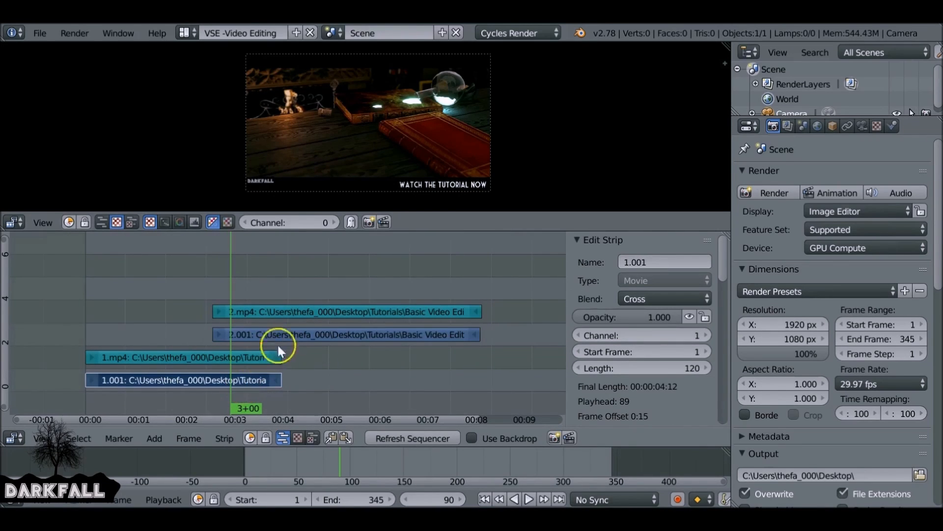
# - Add a Cross effect strip across the 42-frame overlap of clips one and two
pyautogui.click(346, 335)
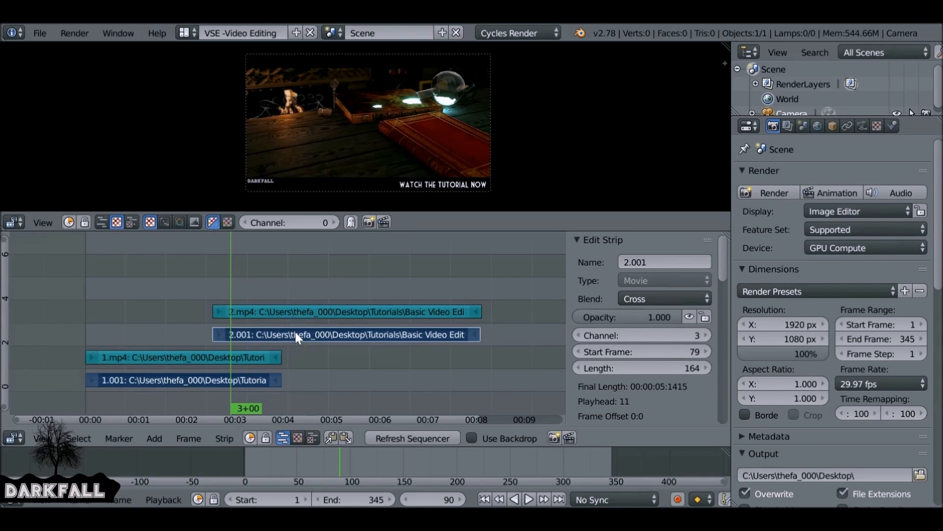
pyautogui.click(154, 438)
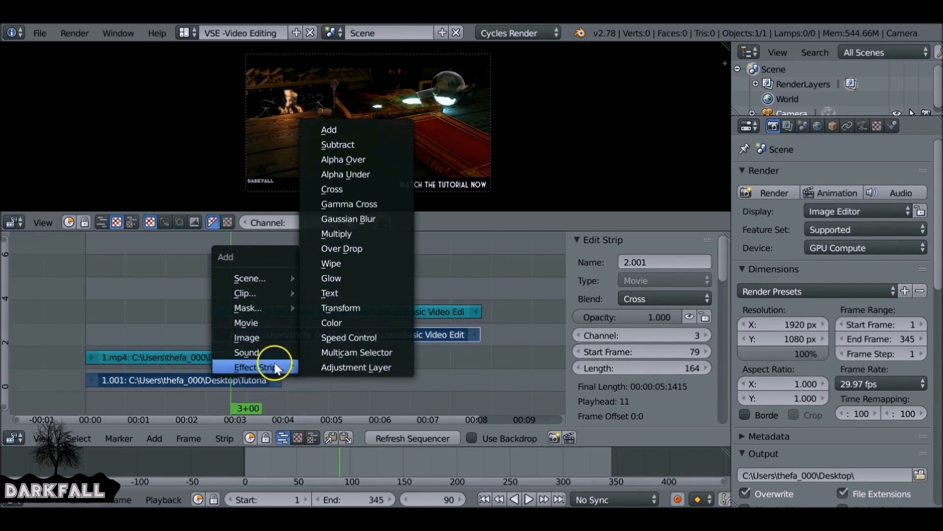
pyautogui.moveTo(388, 193)
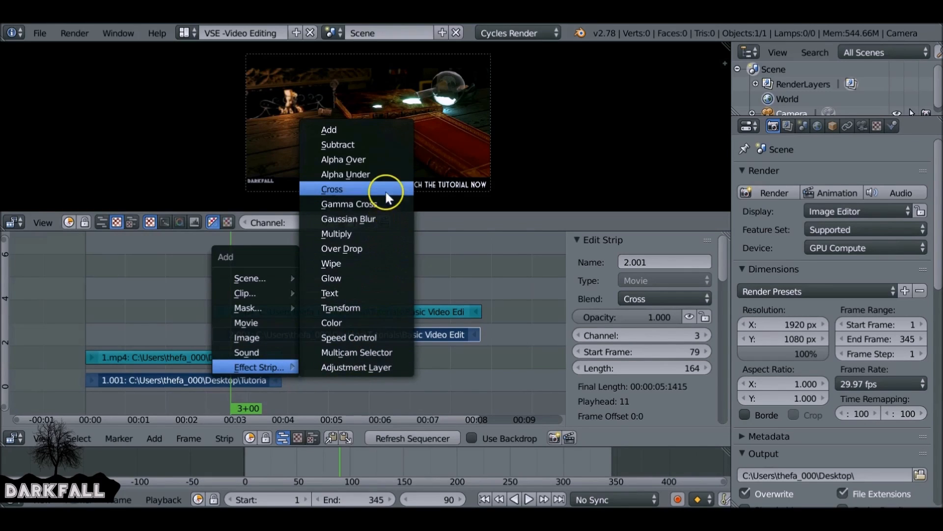
pyautogui.click(331, 189)
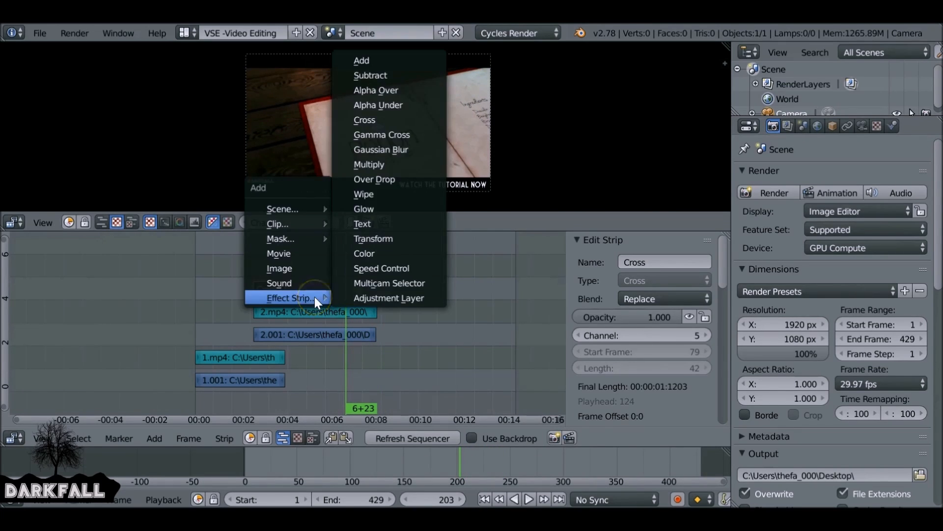
# - Add the movie 3.mp4 as video and sound strips starting at frame 203
pyautogui.click(278, 253)
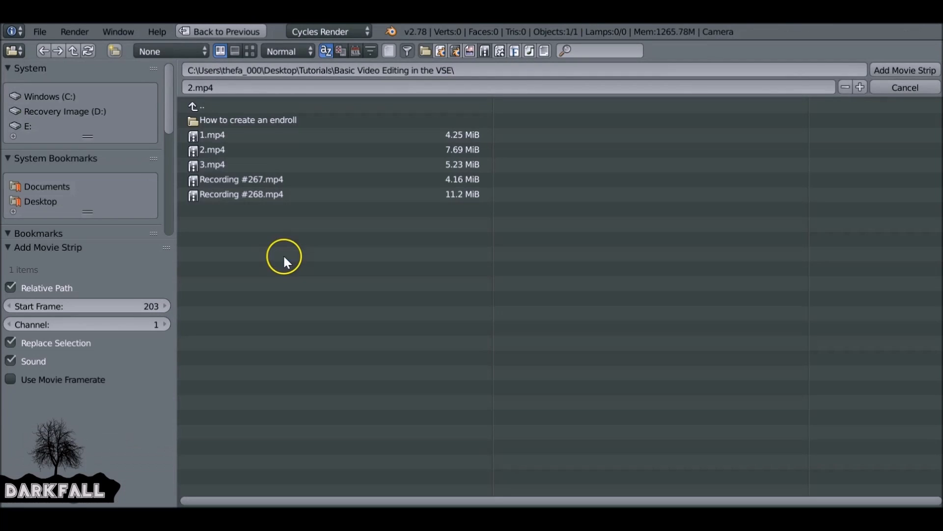
pyautogui.click(213, 164)
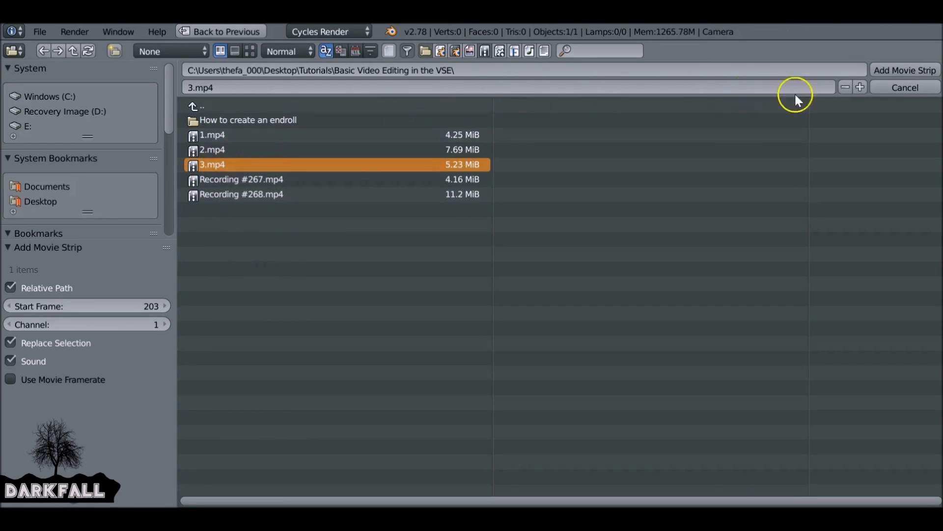
pyautogui.click(905, 70)
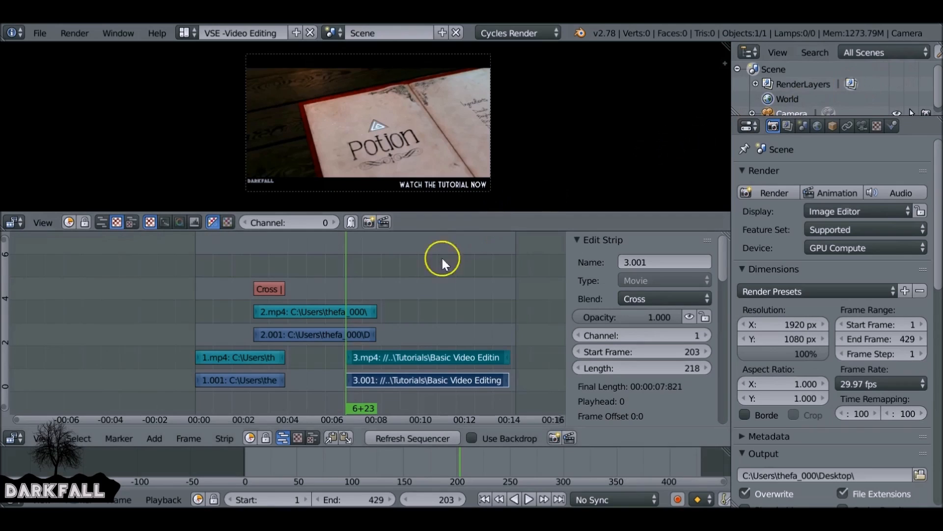
pyautogui.moveTo(391, 377)
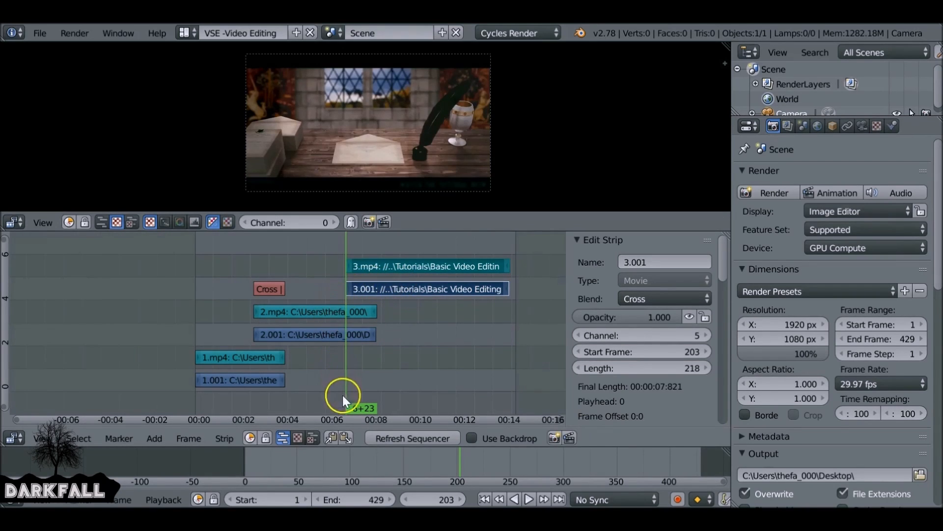
# - Add a Cross effect strip between the 2.001 and 3.001 clips and check it with the playhead
pyautogui.click(314, 334)
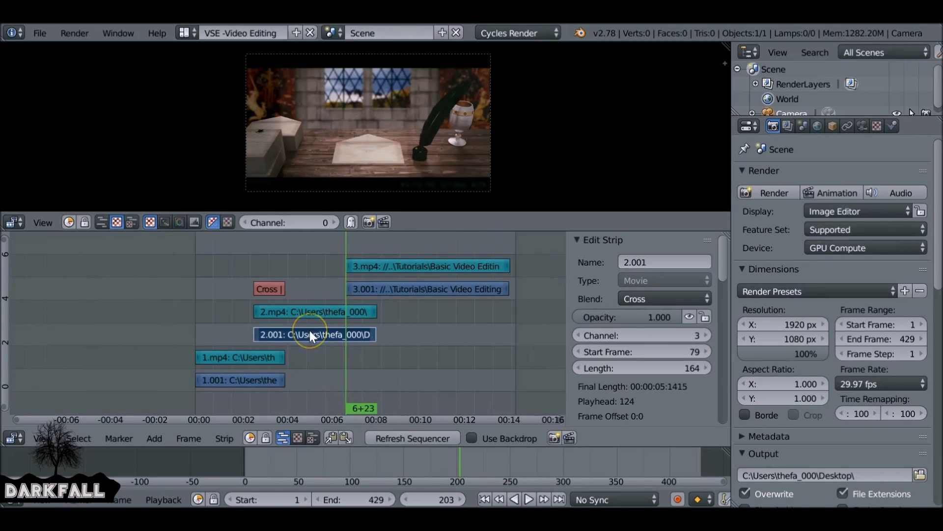
pyautogui.click(428, 289)
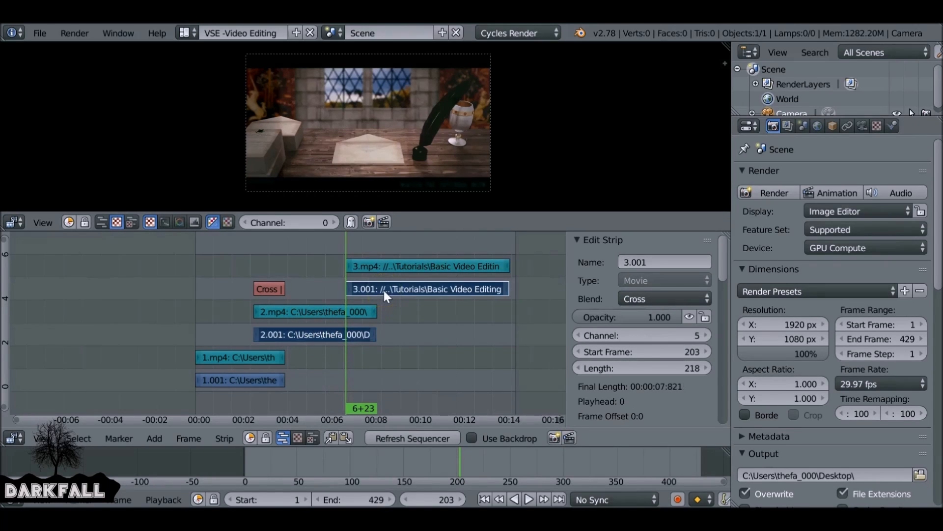
pyautogui.click(154, 439)
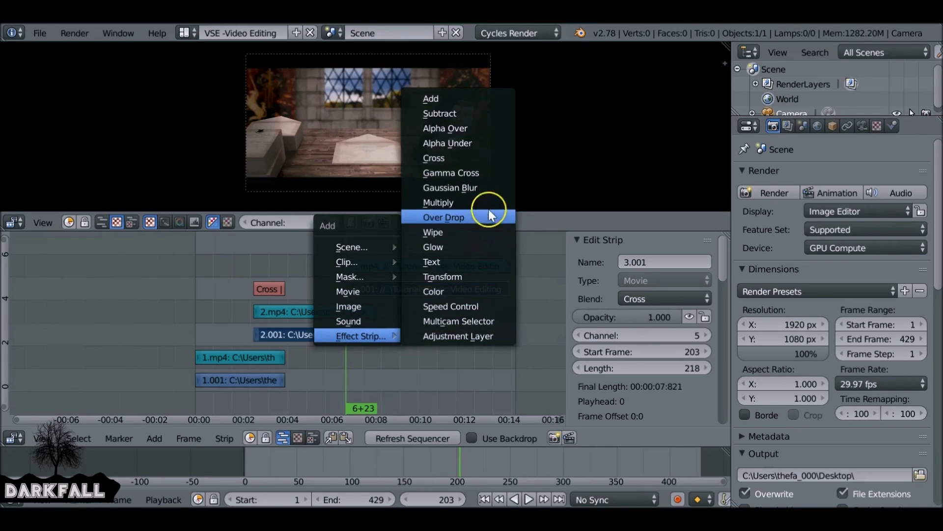
pyautogui.moveTo(457, 157)
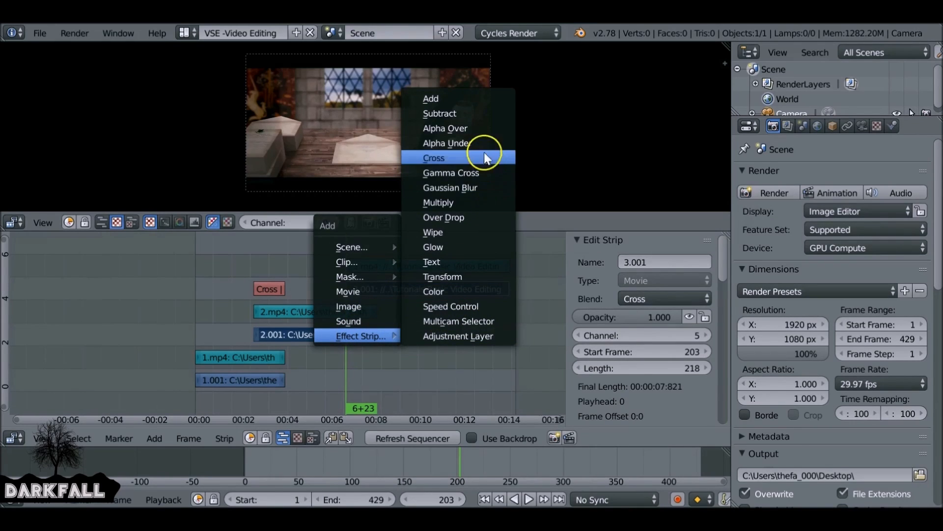
pyautogui.click(434, 157)
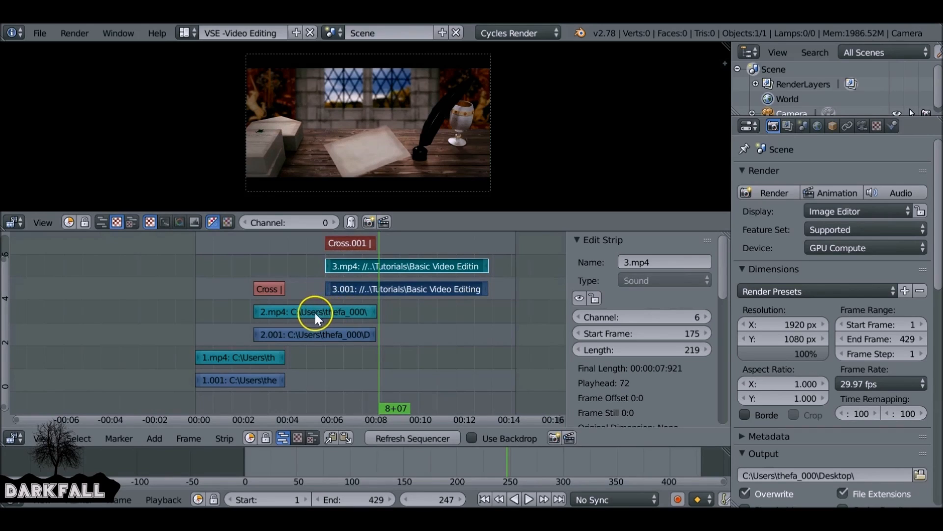
pyautogui.moveTo(380, 353)
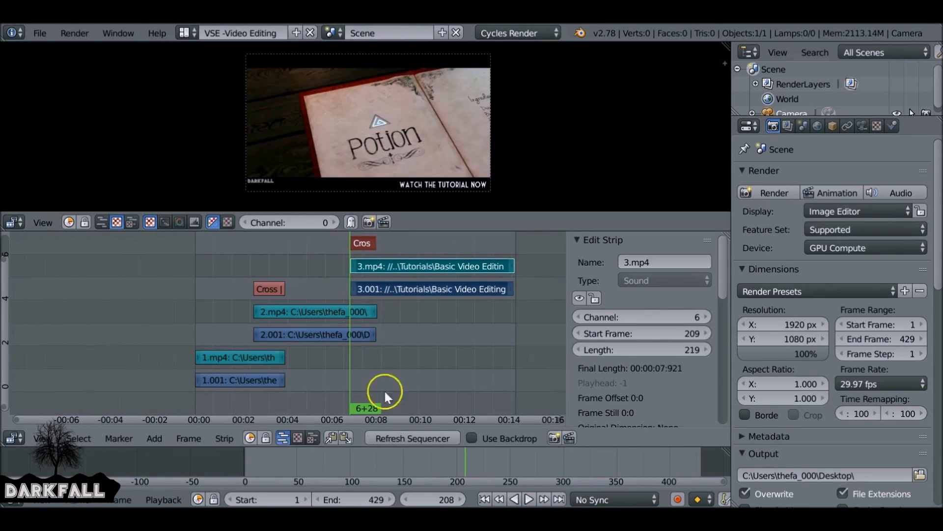
pyautogui.click(528, 499)
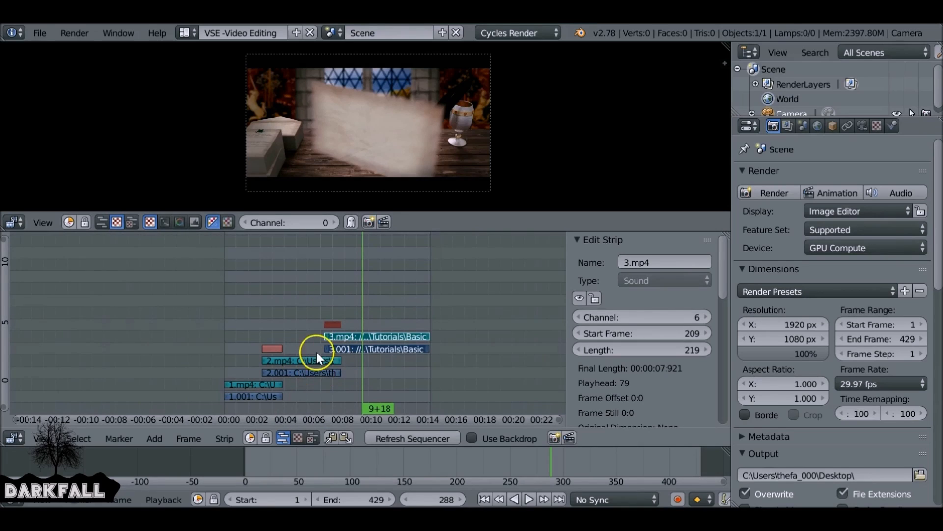
pyautogui.moveTo(354, 332)
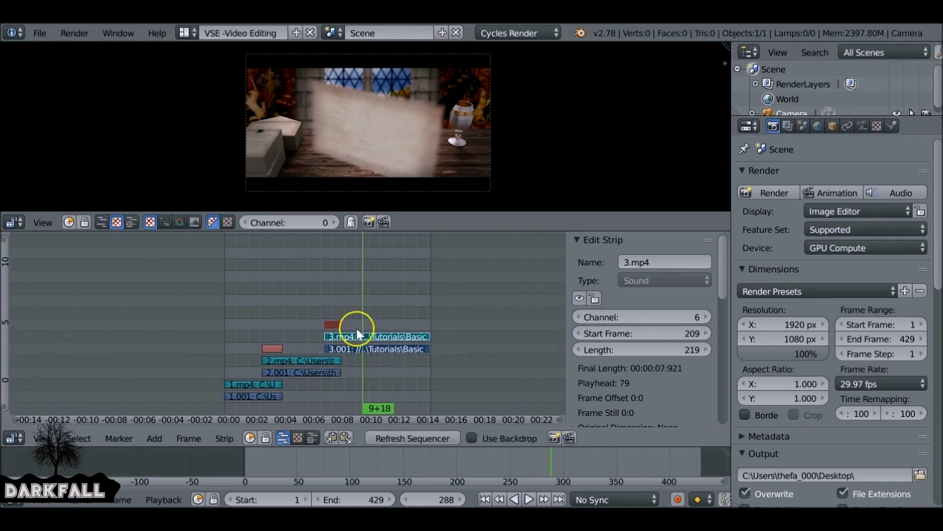
pyautogui.moveTo(346, 379)
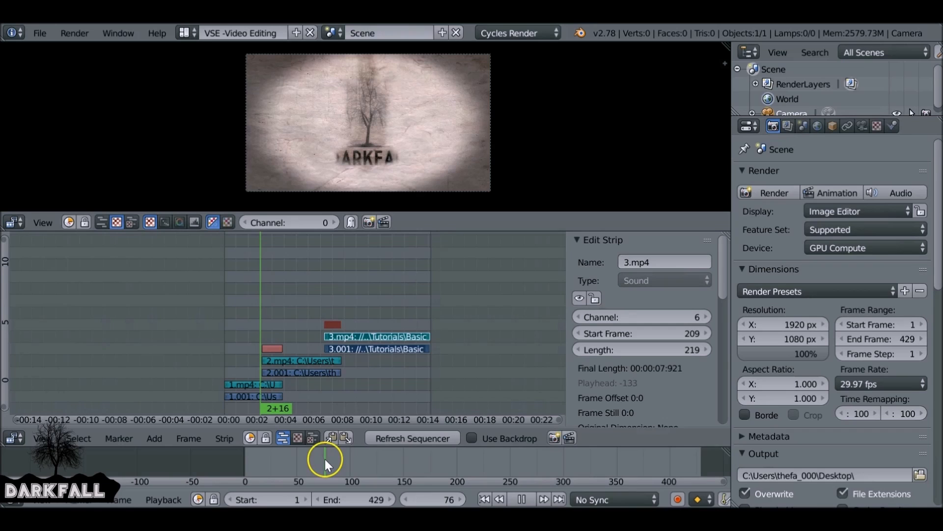
pyautogui.click(253, 396)
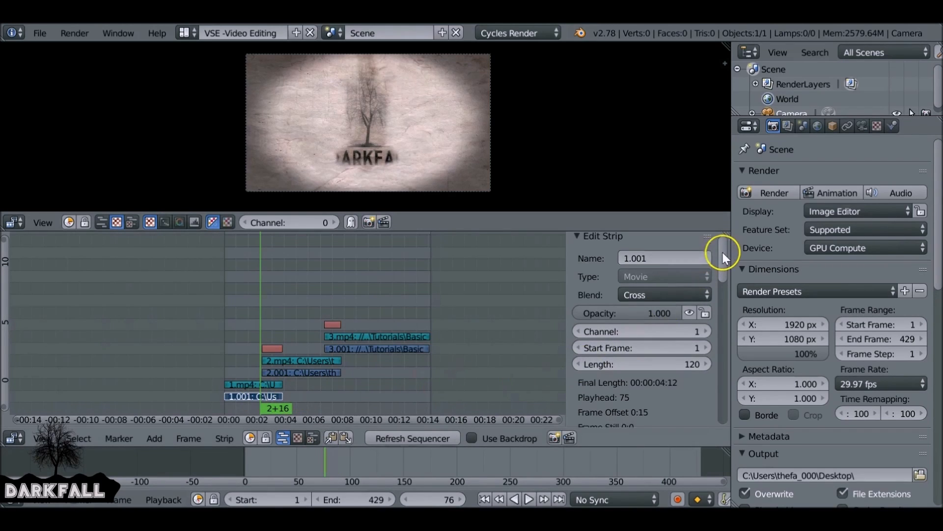
pyautogui.scroll(-3)
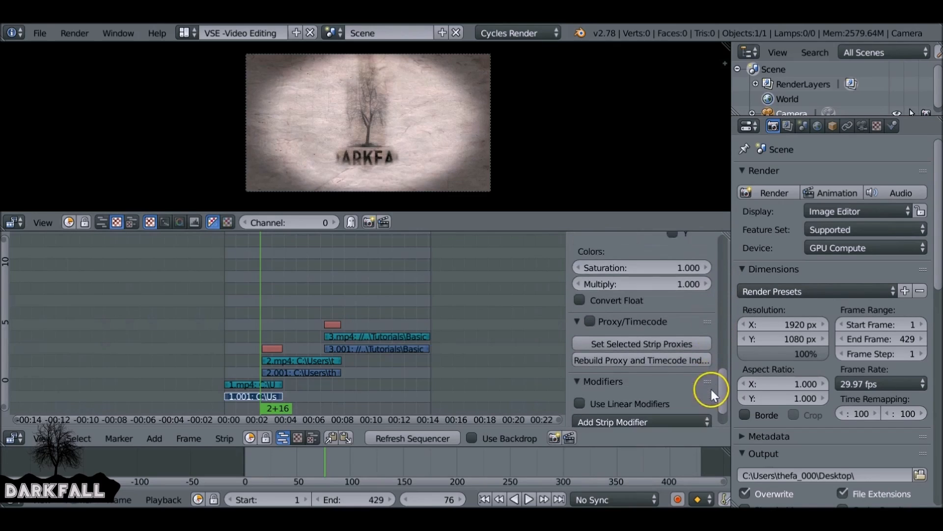
pyautogui.scroll(-3)
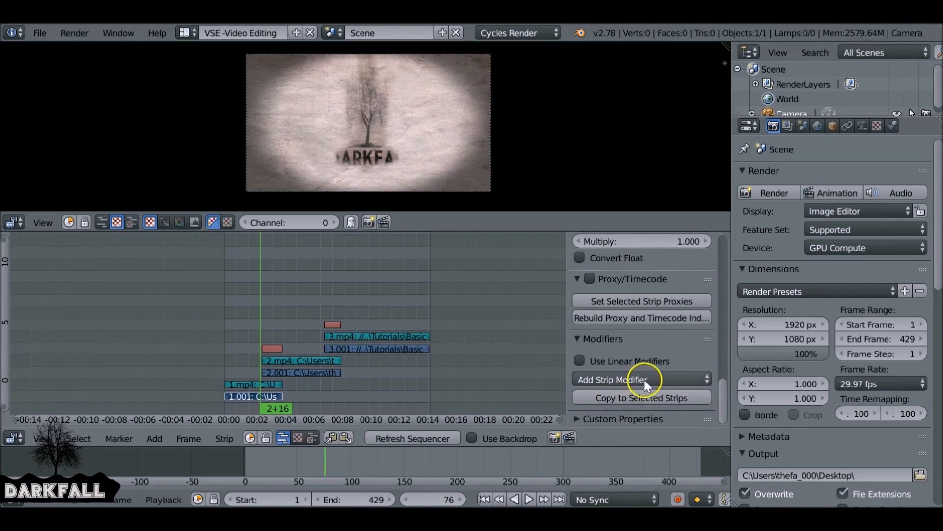
pyautogui.click(614, 379)
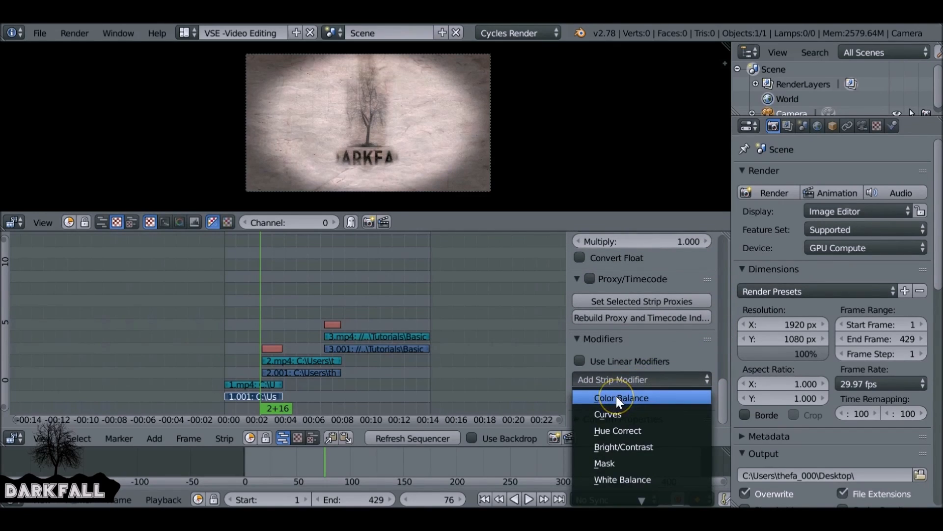
pyautogui.click(620, 397)
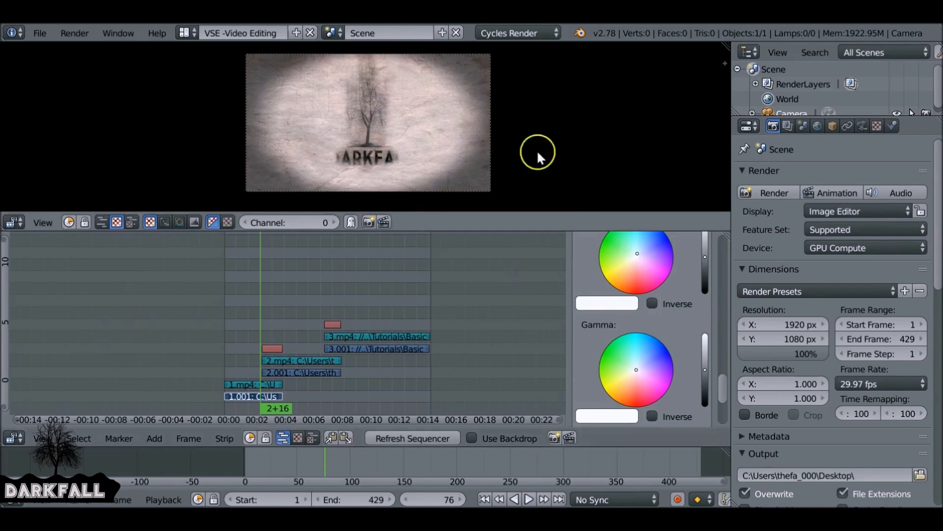
pyautogui.scroll(-3)
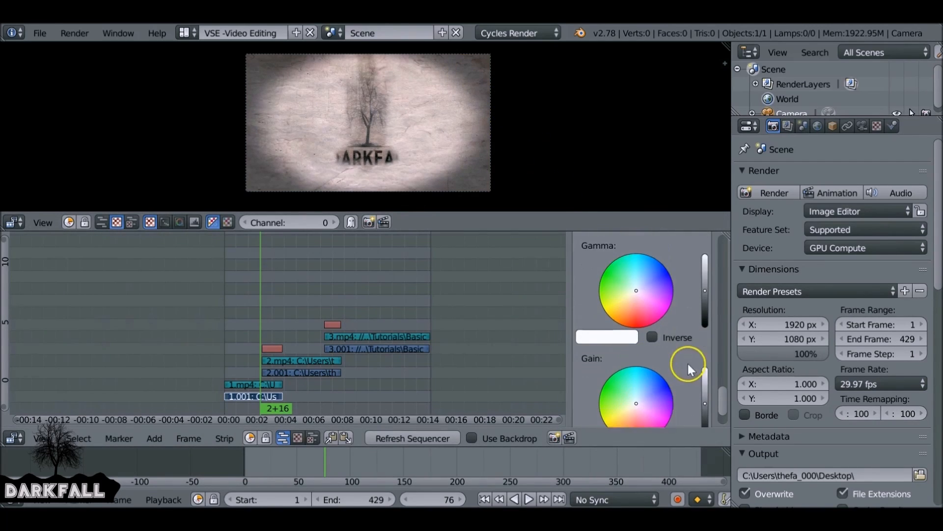
pyautogui.scroll(-3)
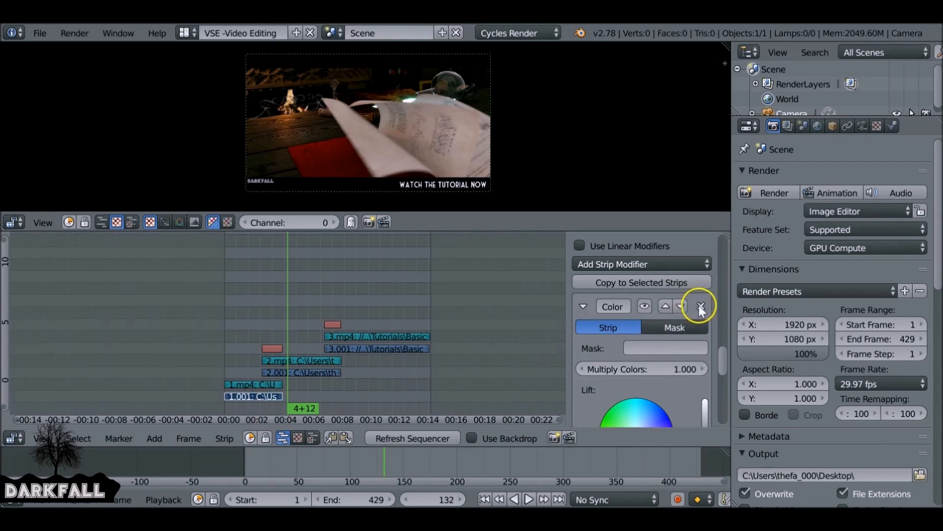
pyautogui.click(700, 305)
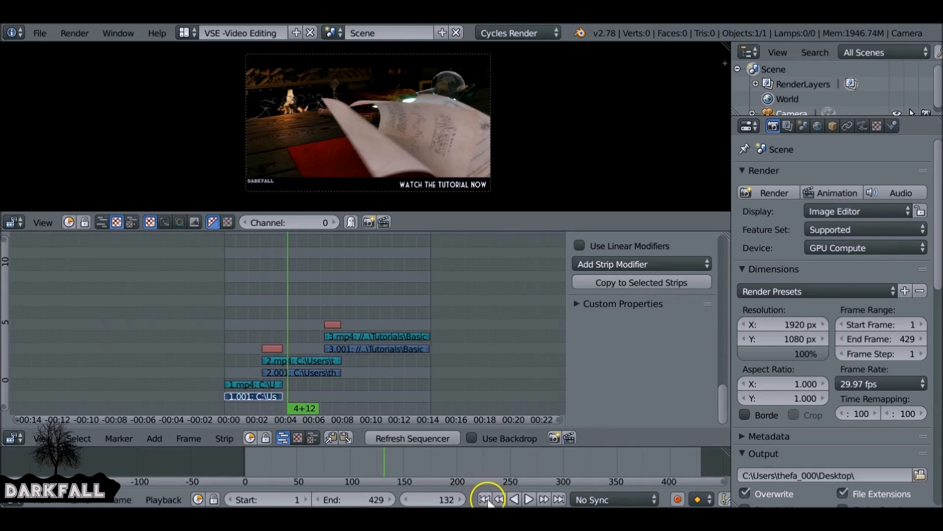
# - Add an Adjustment Layer strip on channel 8 spanning frames 1 to 429
pyautogui.click(485, 499)
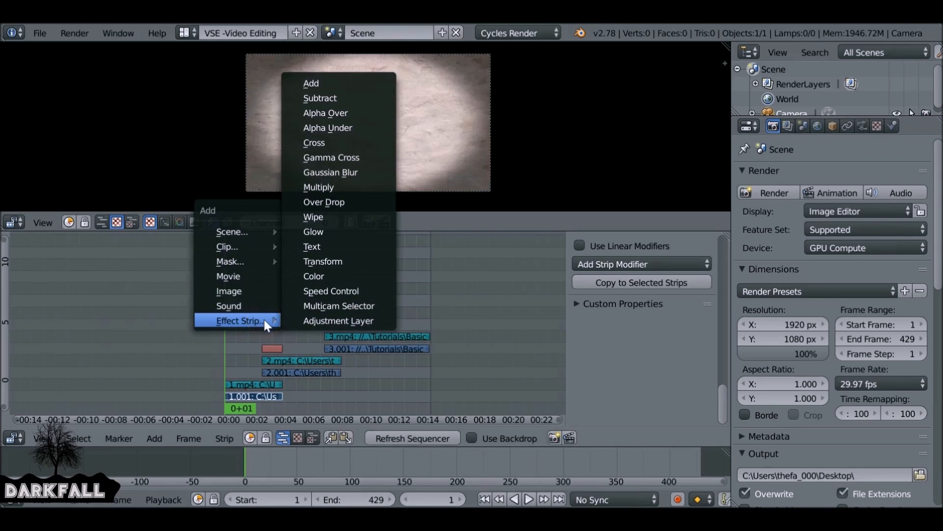
pyautogui.moveTo(339, 320)
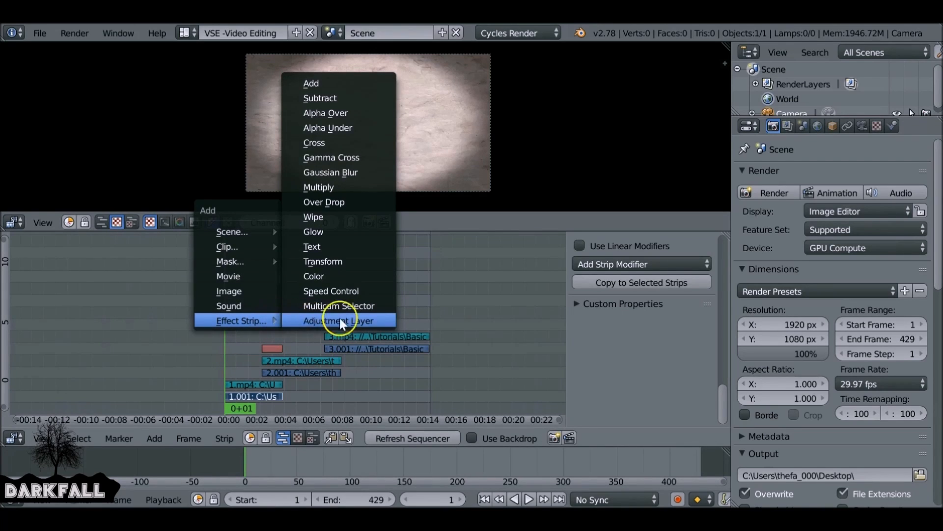
pyautogui.click(338, 320)
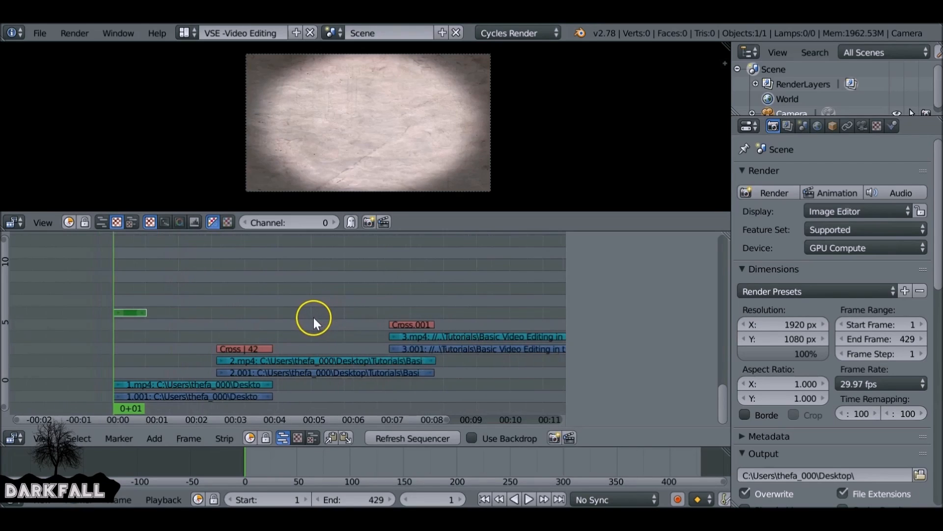
pyautogui.scroll(-3)
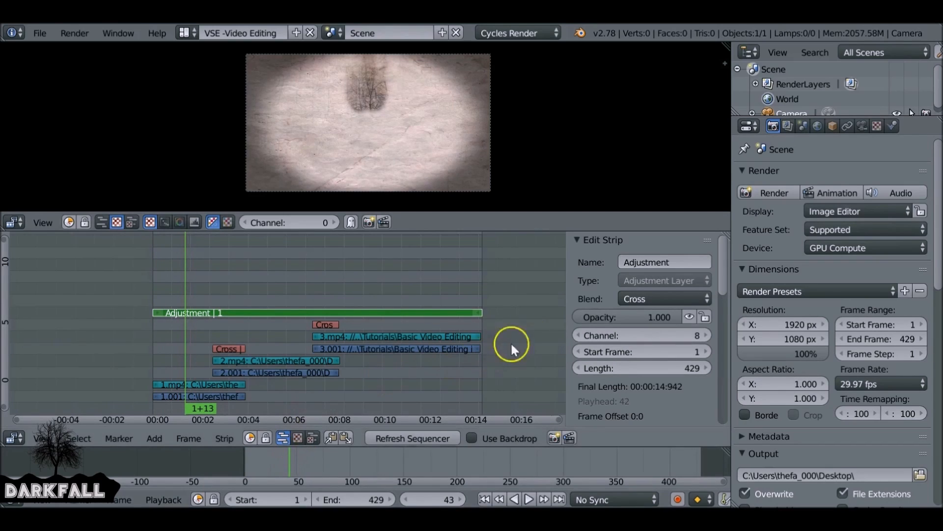
# - Add a Color Balance modifier to the Adjustment Layer strip and tweak its wheels
pyautogui.scroll(-3)
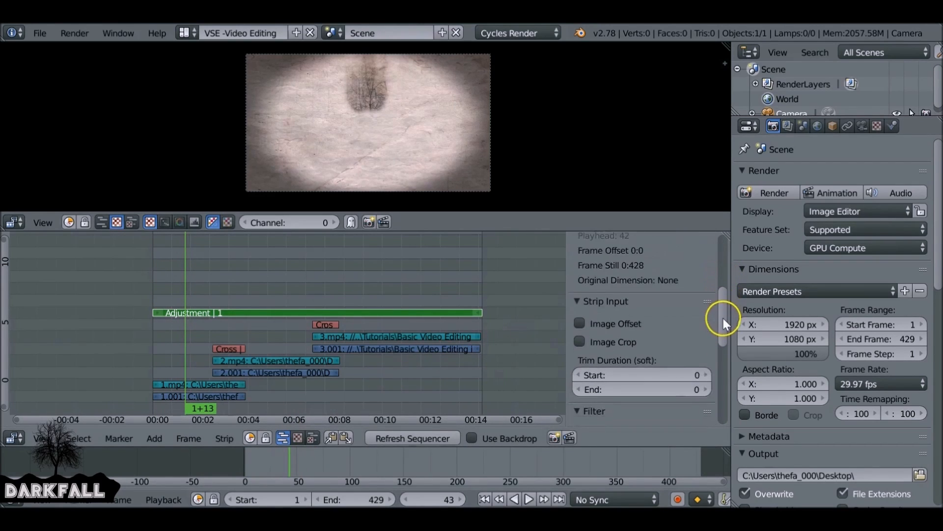
pyautogui.scroll(-3)
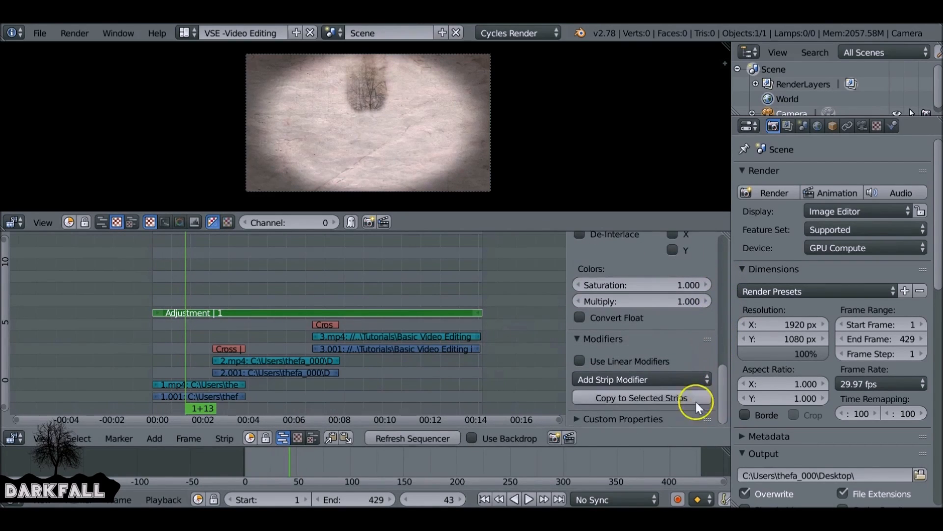
pyautogui.click(640, 379)
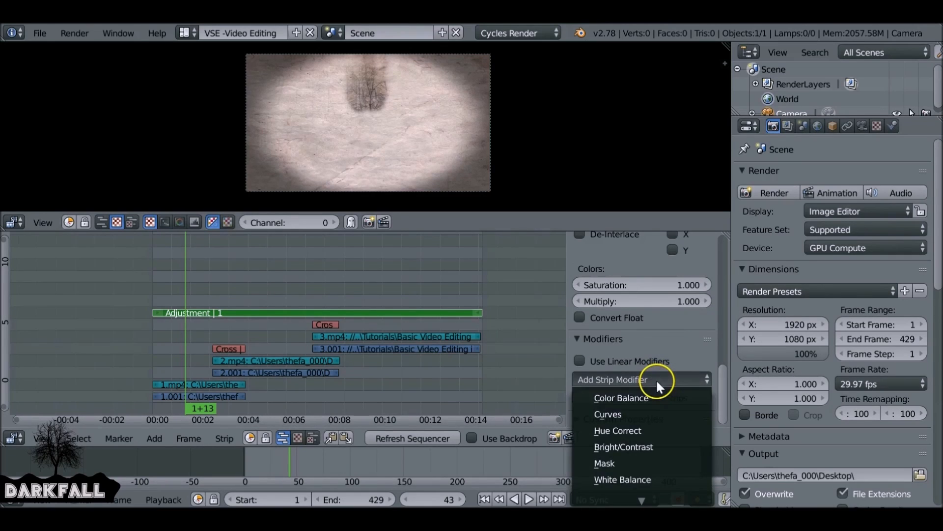
pyautogui.click(621, 398)
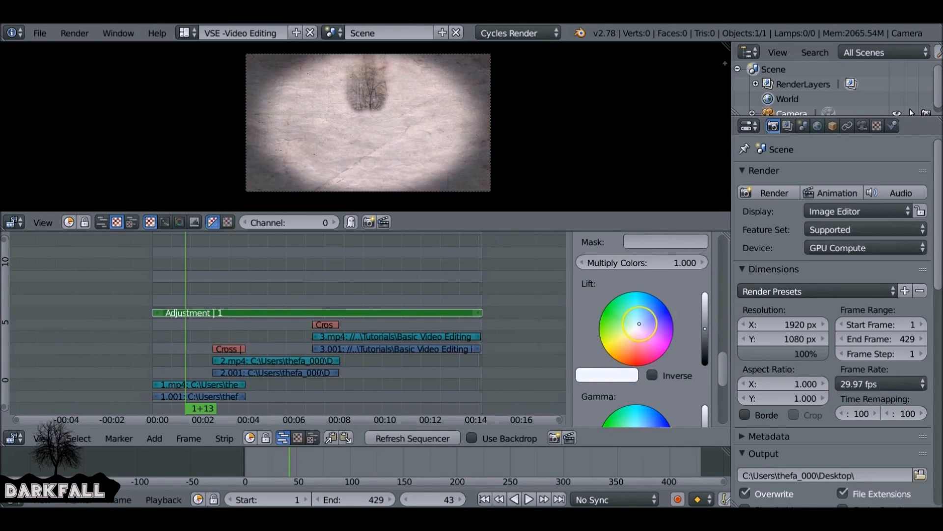
pyautogui.scroll(-3)
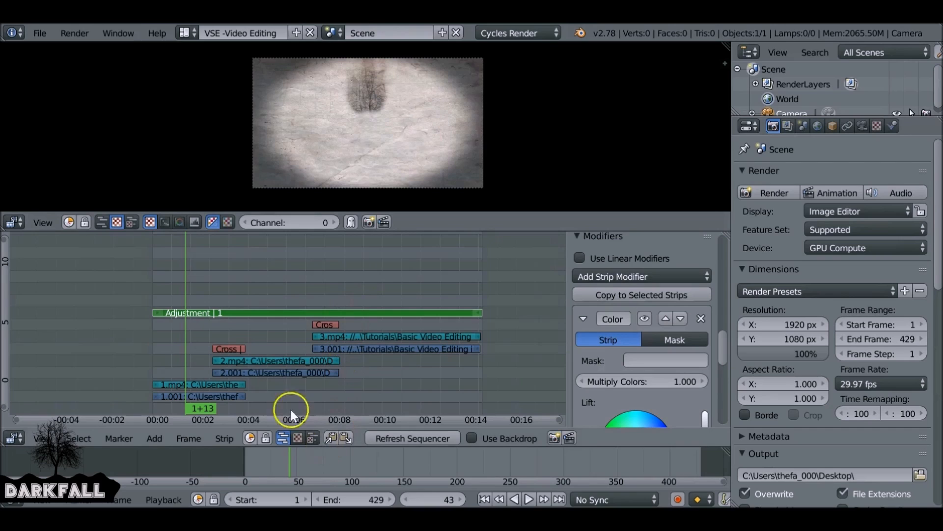
# - Scrub through the clips and toggle the modifier to compare the grade before and after
pyautogui.click(527, 499)
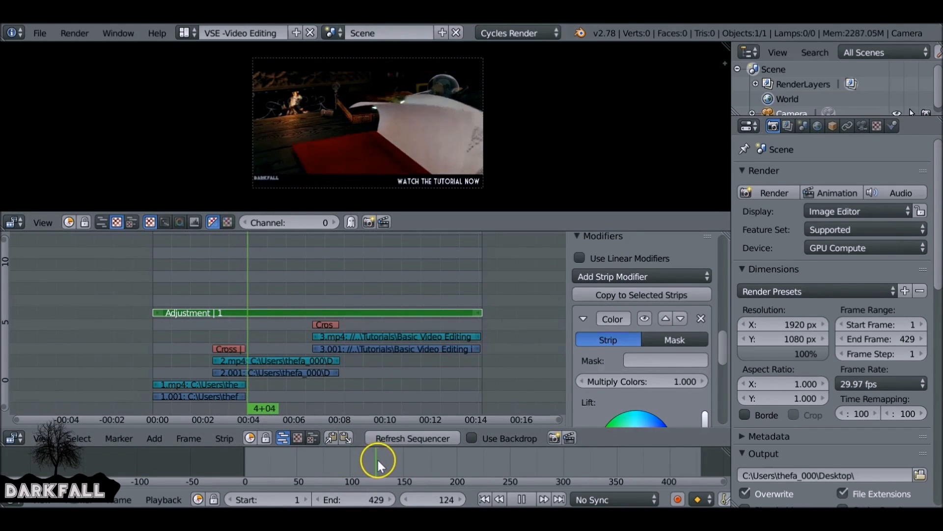
pyautogui.click(527, 499)
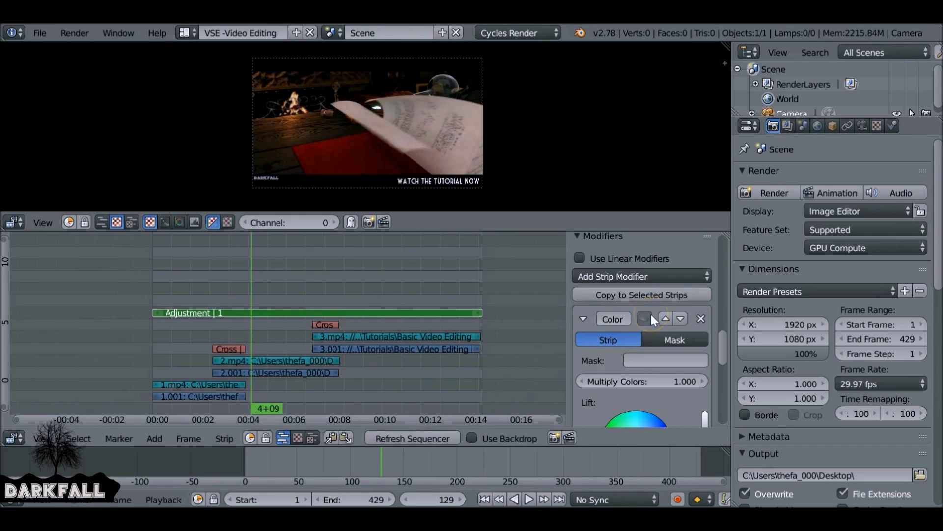
pyautogui.click(528, 500)
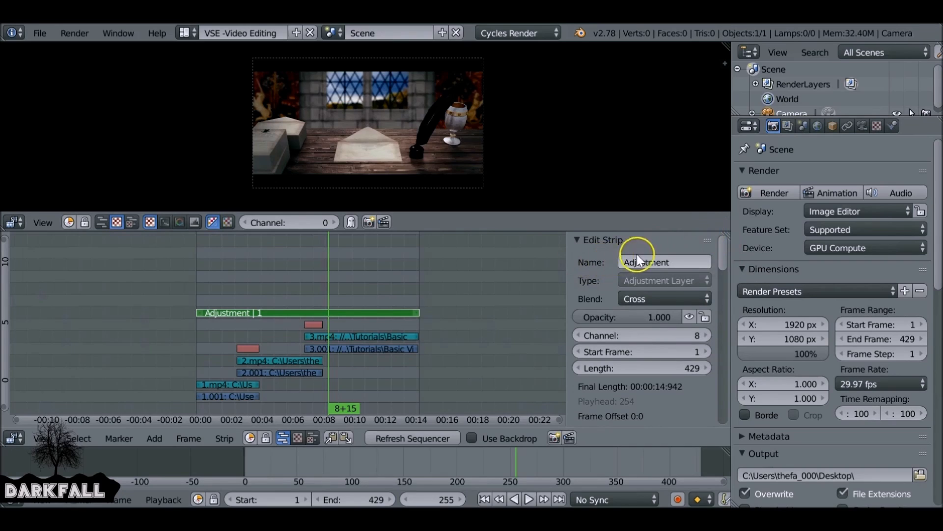
# - Start editing the Adjustment strip's Name field in the Edit Strip panel
pyautogui.click(663, 262)
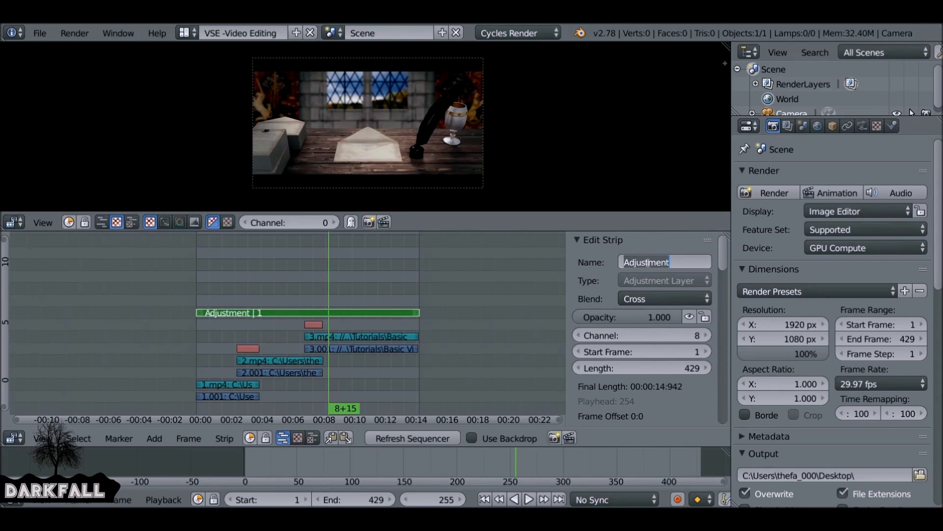